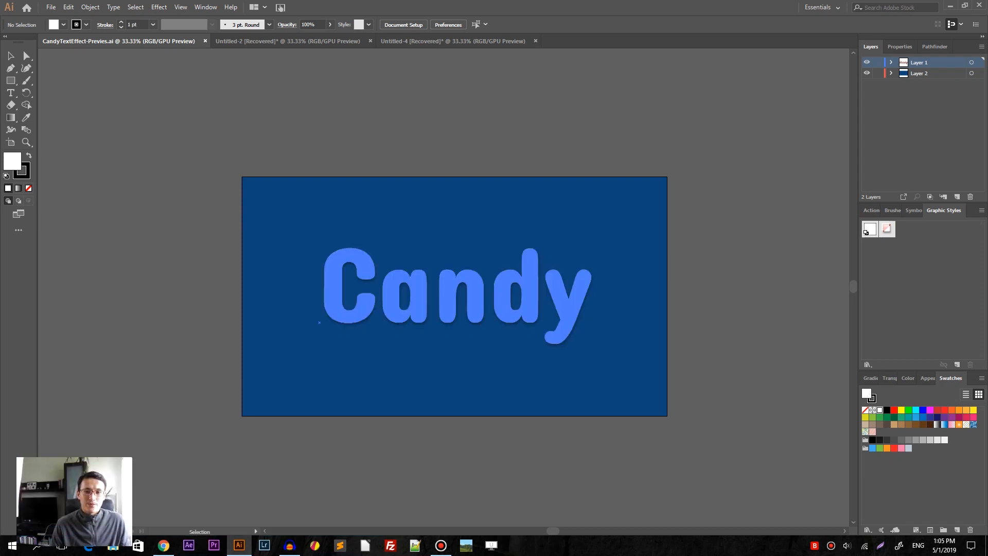
Select the finished Candy text to show it, then start a new document
{"action": "left_click", "coordinate": [454, 288]}
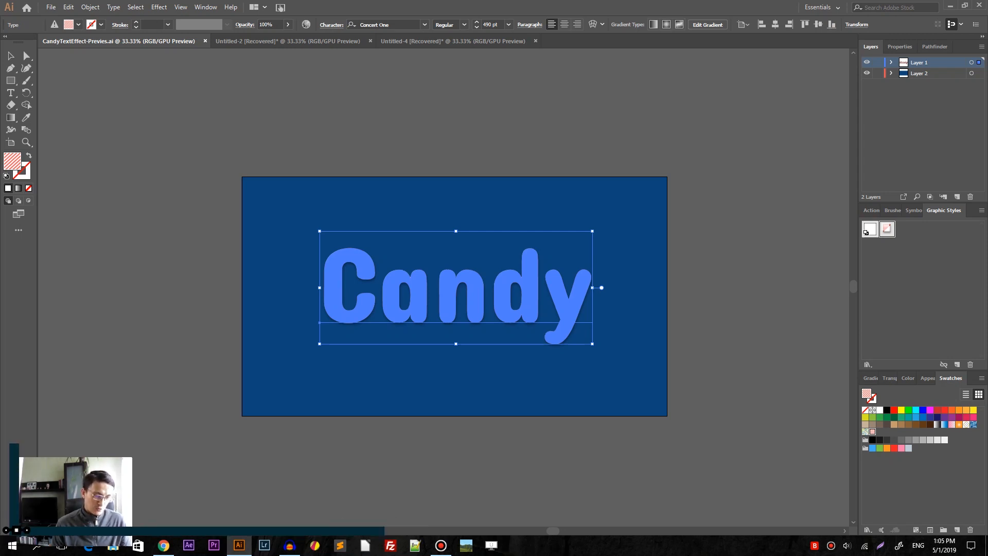
{"action": "key", "text": "ctrl+n"}
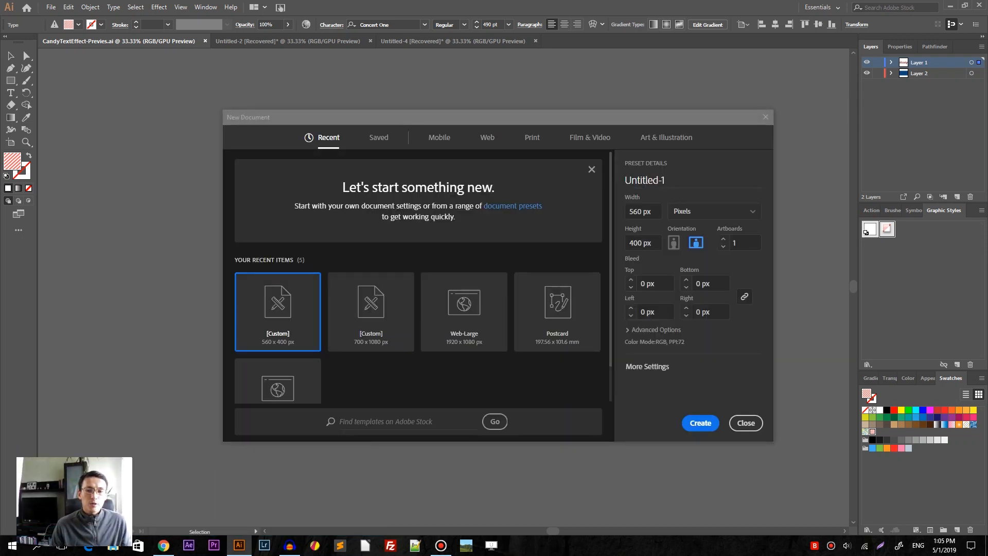
Close the New Document dialog to work in the dark blue Untitled-4 document
{"action": "left_click", "coordinate": [464, 311]}
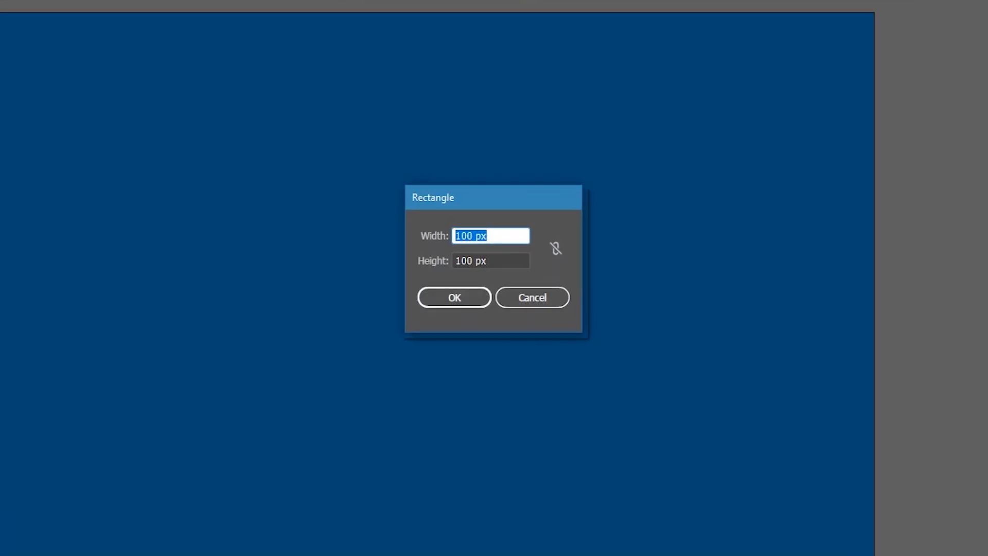
{"action": "mouse_move", "coordinate": [572, 240]}
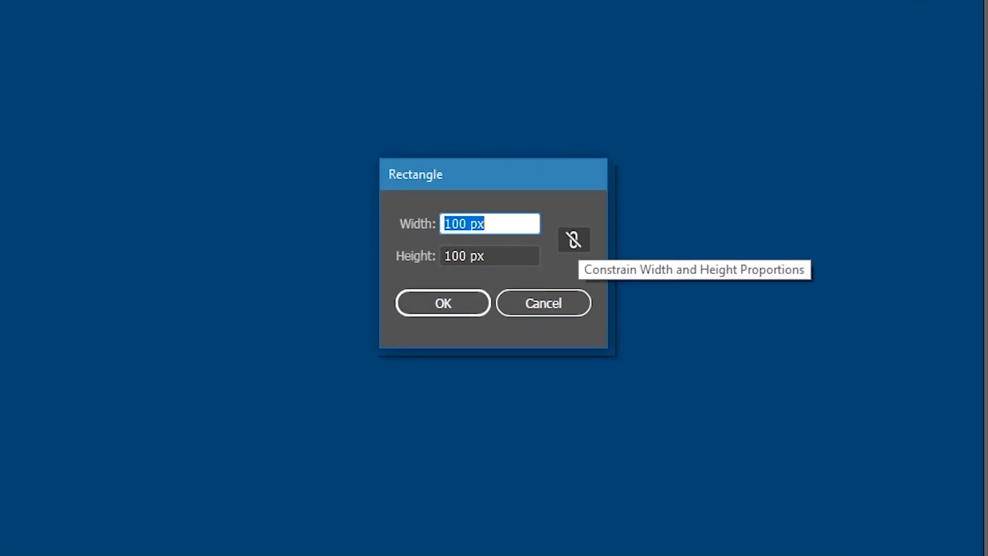
Draw a 500 by 500 px square with proportions linked
{"action": "left_click", "coordinate": [573, 239]}
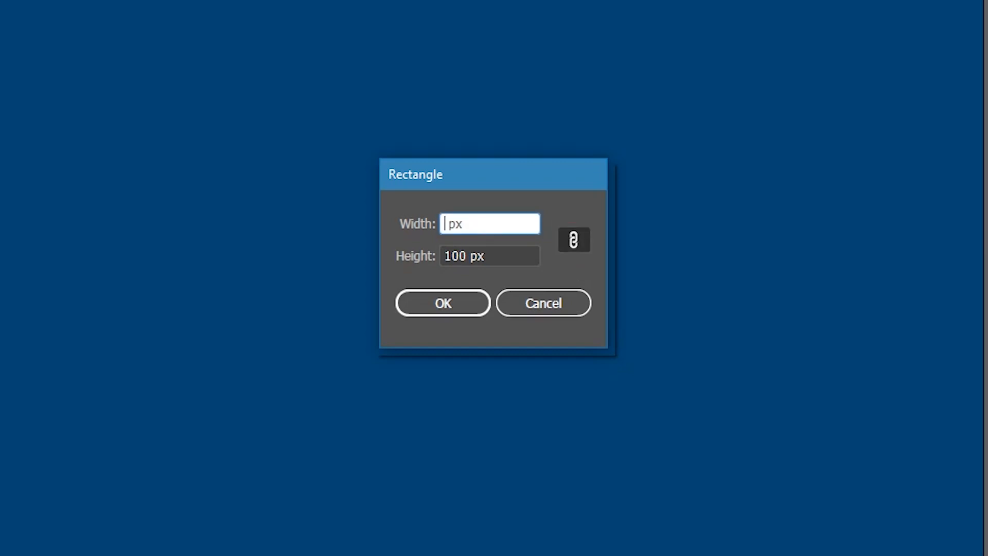
{"action": "type", "text": "500"}
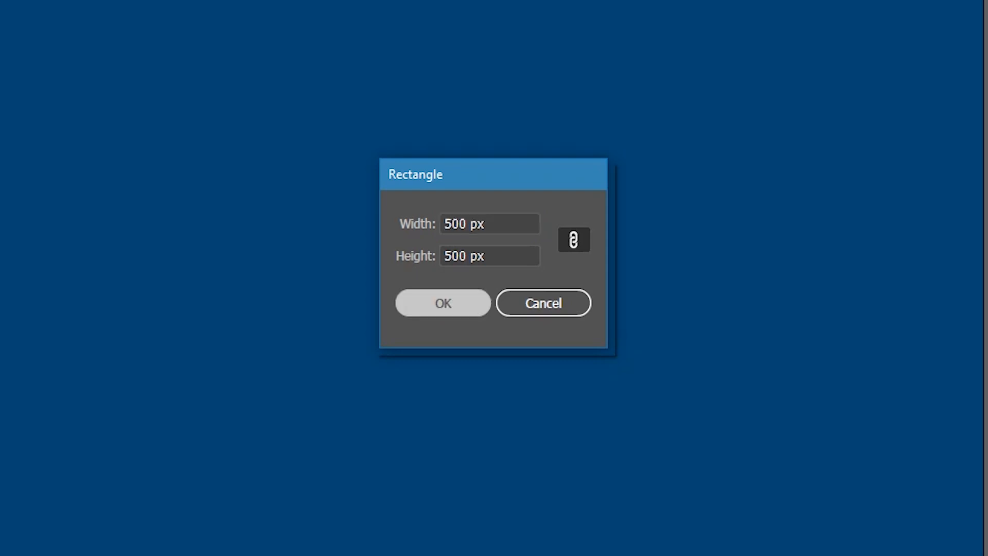
{"action": "left_click", "coordinate": [442, 303]}
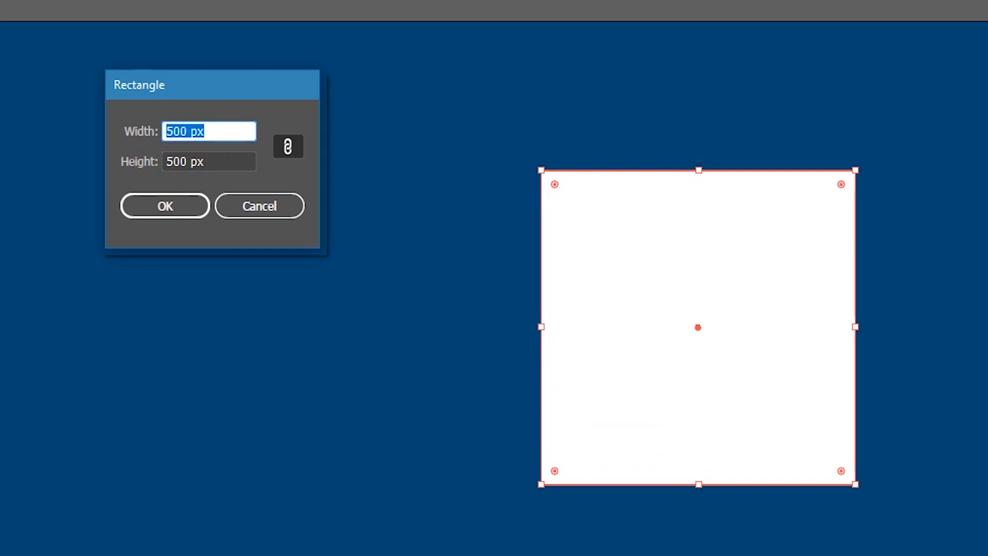
Create a 51 px wide, 750 px tall rectangle with proportions unlinked
{"action": "left_click", "coordinate": [208, 131]}
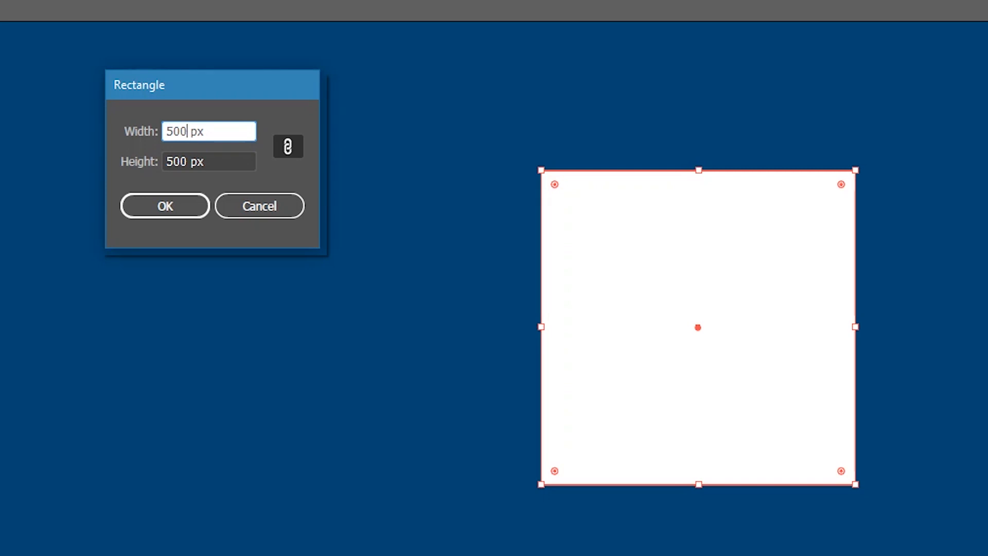
{"action": "type", "text": "51"}
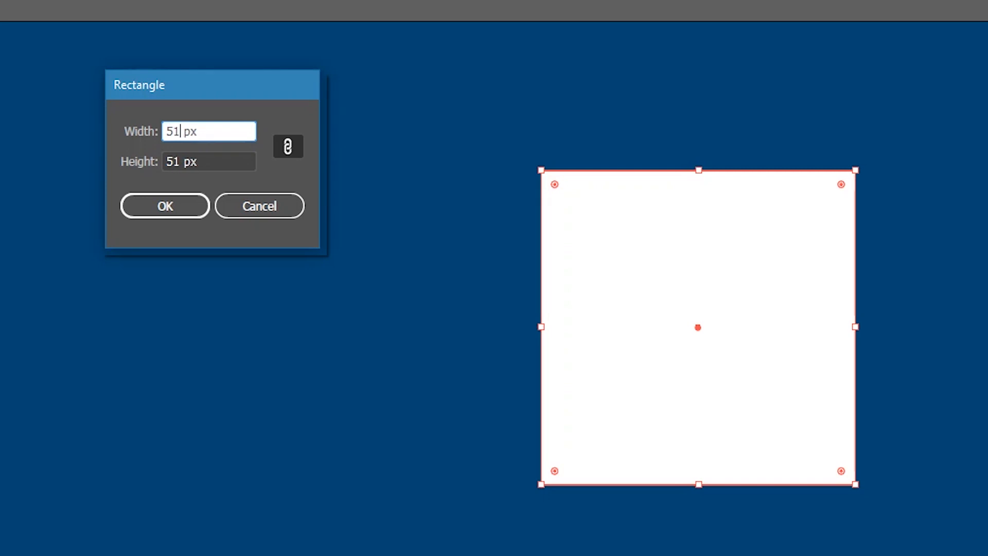
{"action": "mouse_move", "coordinate": [289, 146]}
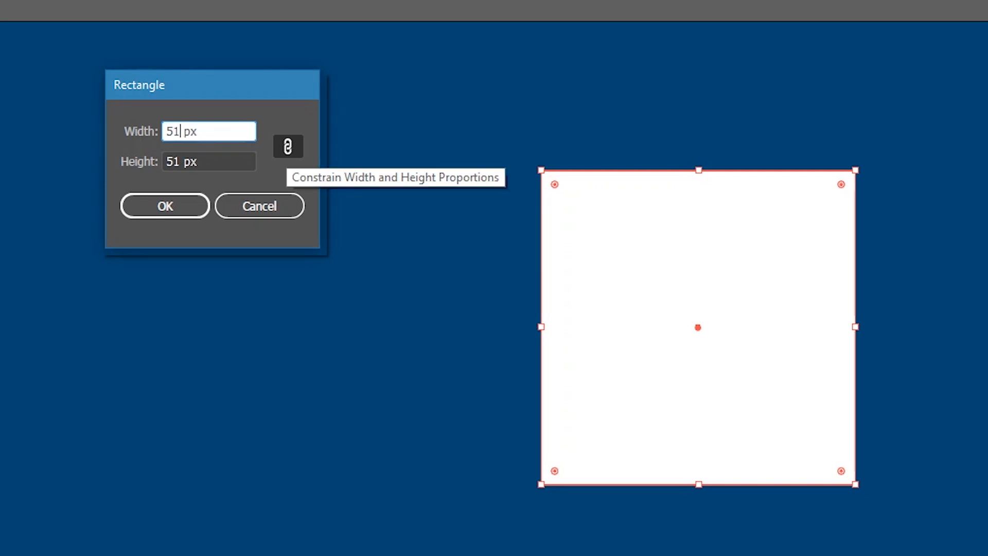
{"action": "left_click", "coordinate": [287, 146]}
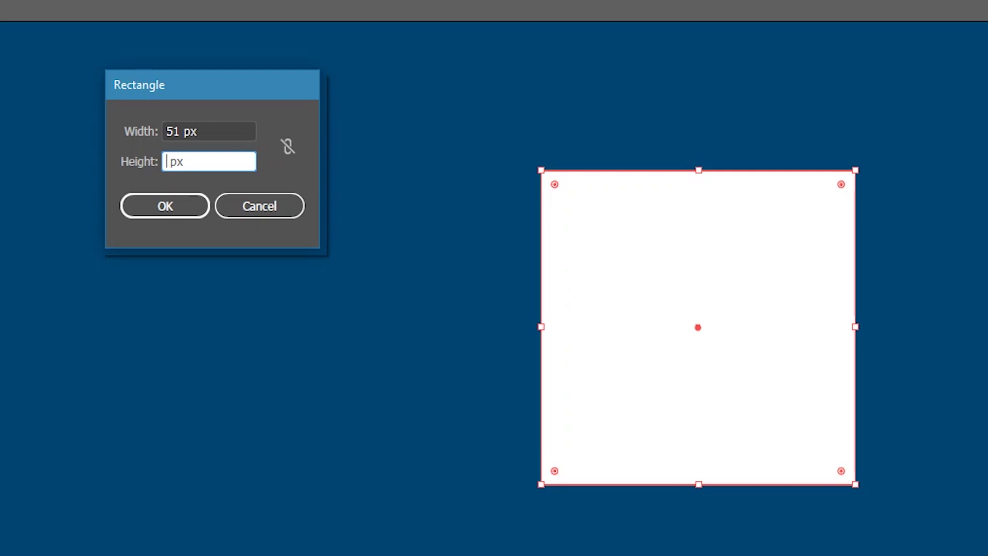
{"action": "type", "text": "750"}
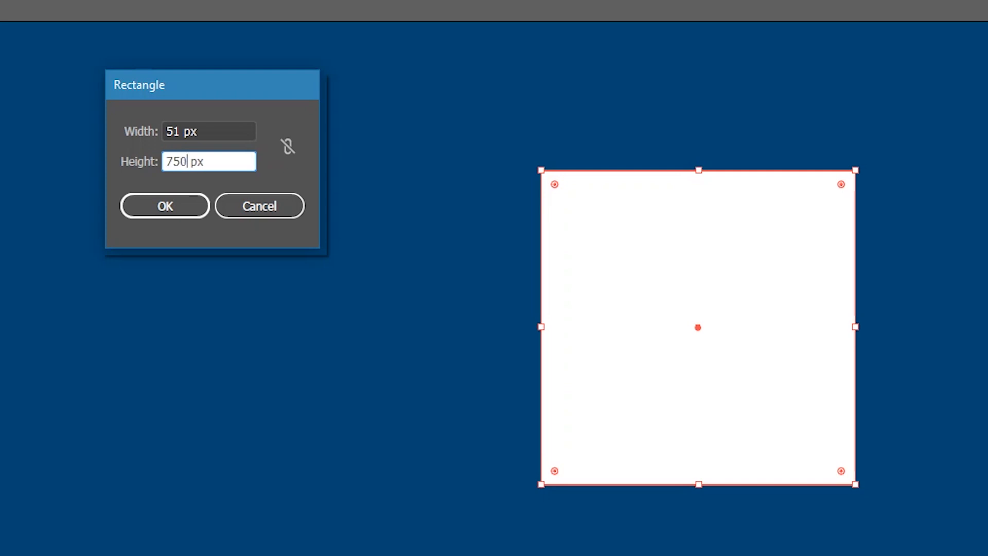
{"action": "left_click", "coordinate": [208, 131]}
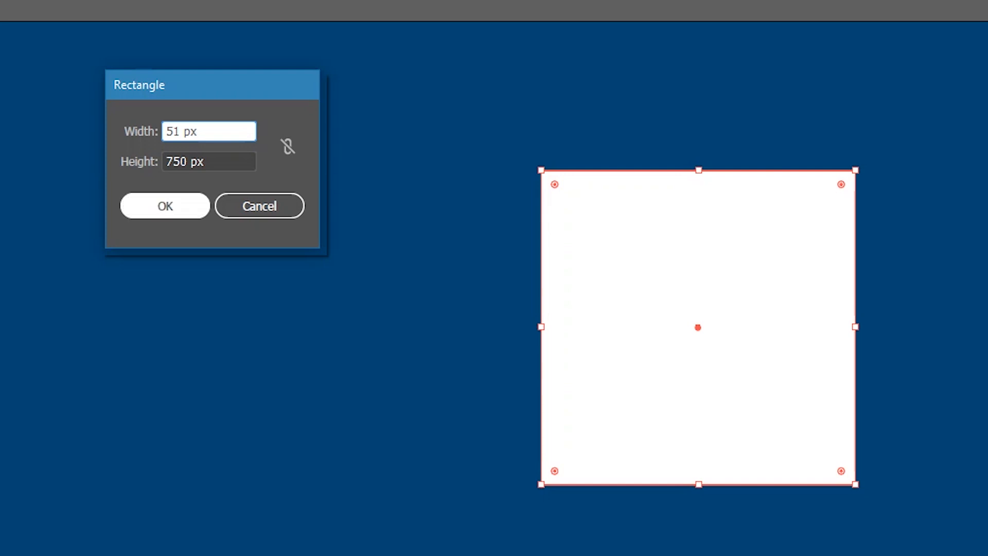
{"action": "left_click", "coordinate": [165, 206]}
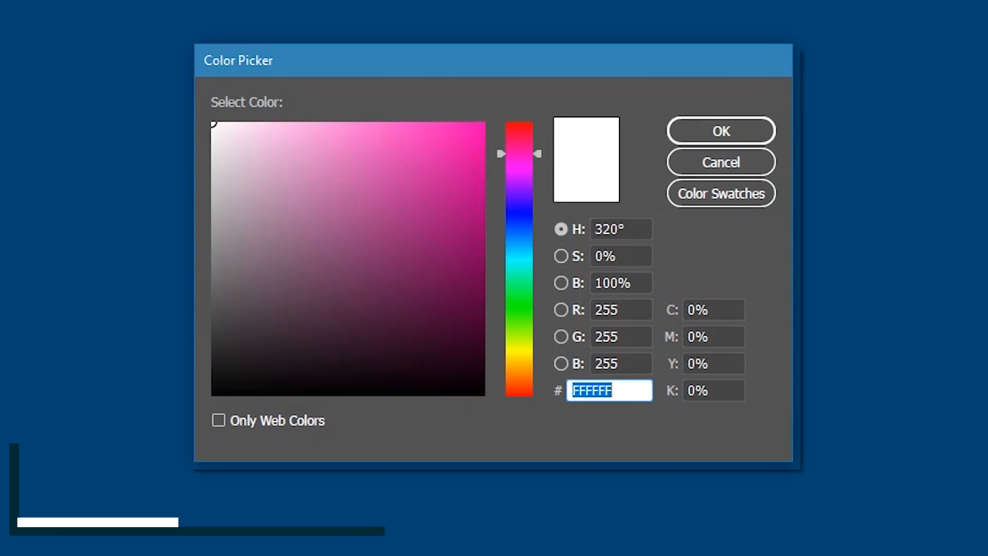
Fill the thin rectangle with bright pink #F22FB6
{"action": "left_click", "coordinate": [432, 136]}
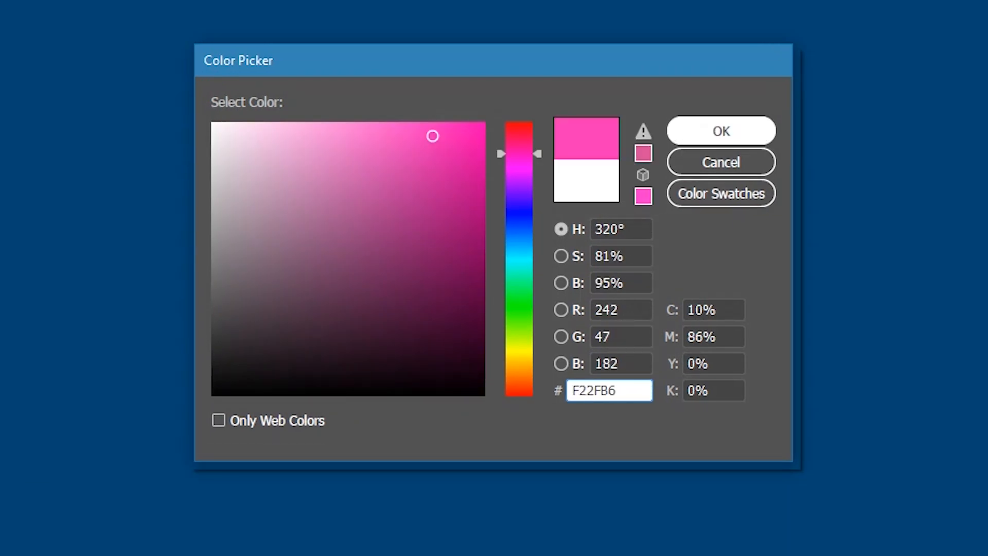
{"action": "left_click", "coordinate": [720, 131]}
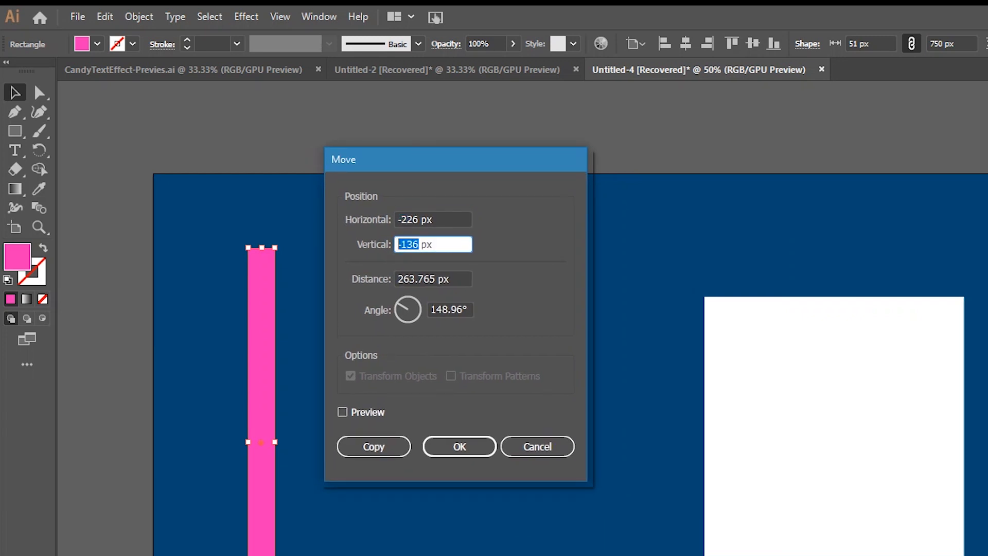
Copy the pink bar 102 px horizontally and 0 px vertically, previewing first
{"action": "type", "text": "0 px"}
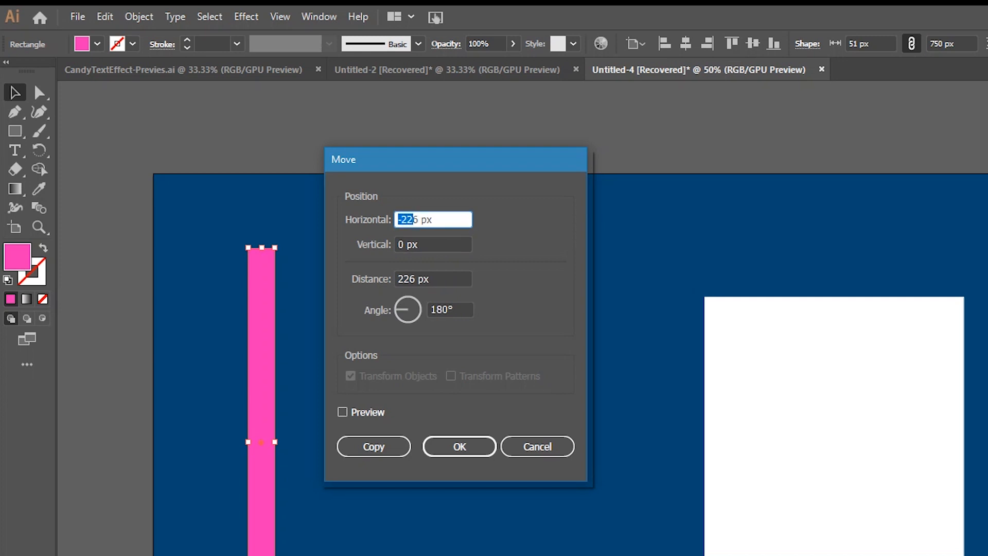
{"action": "key", "text": "Delete"}
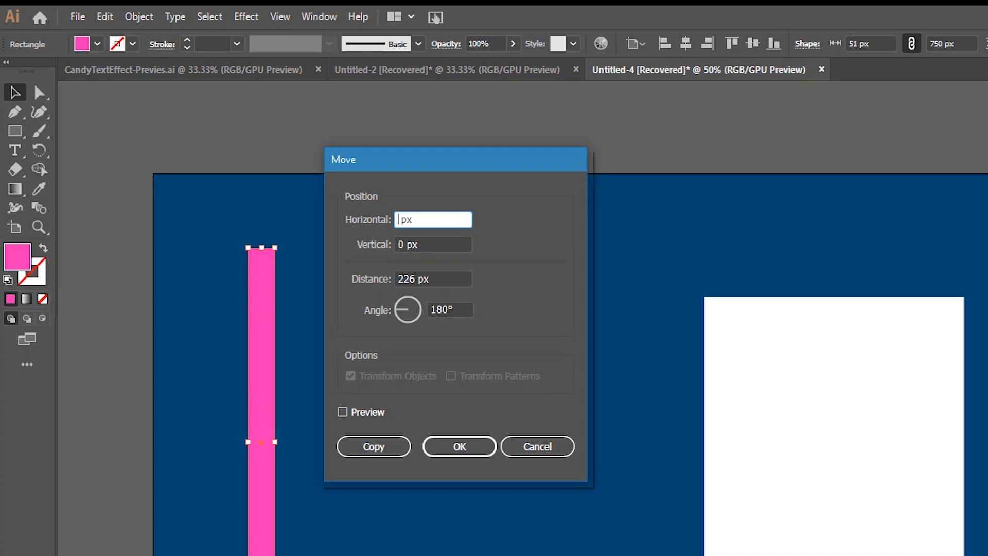
{"action": "type", "text": "102"}
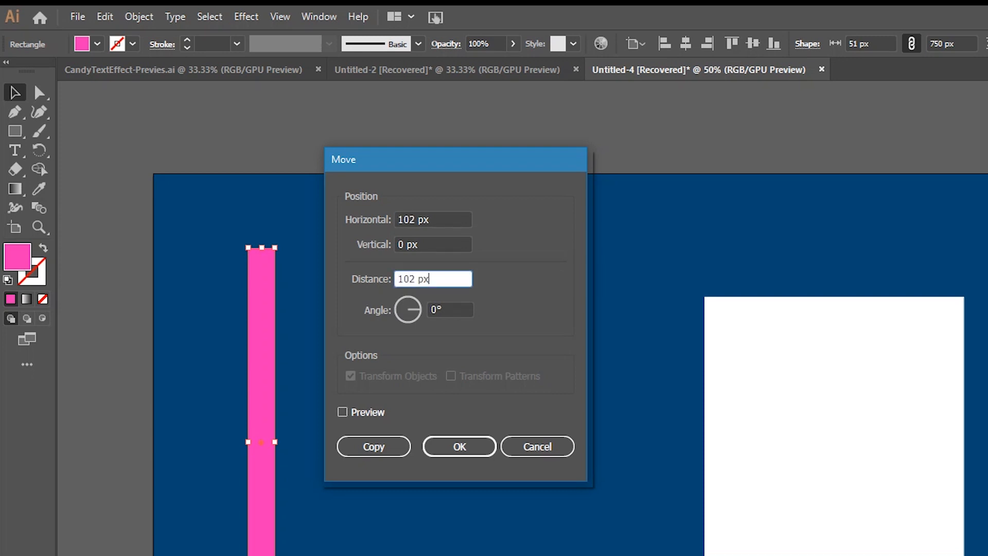
{"action": "left_click", "coordinate": [342, 412]}
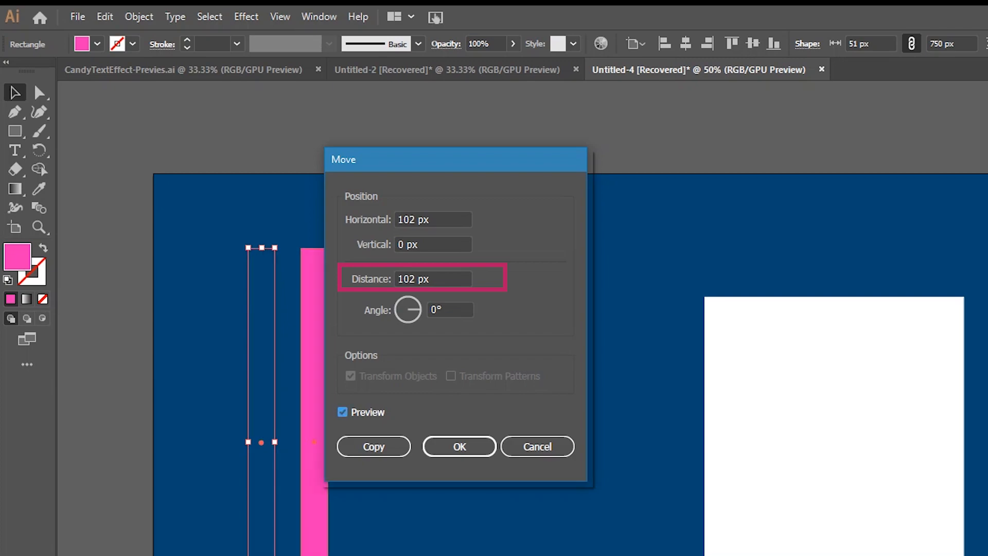
{"action": "left_click", "coordinate": [372, 445]}
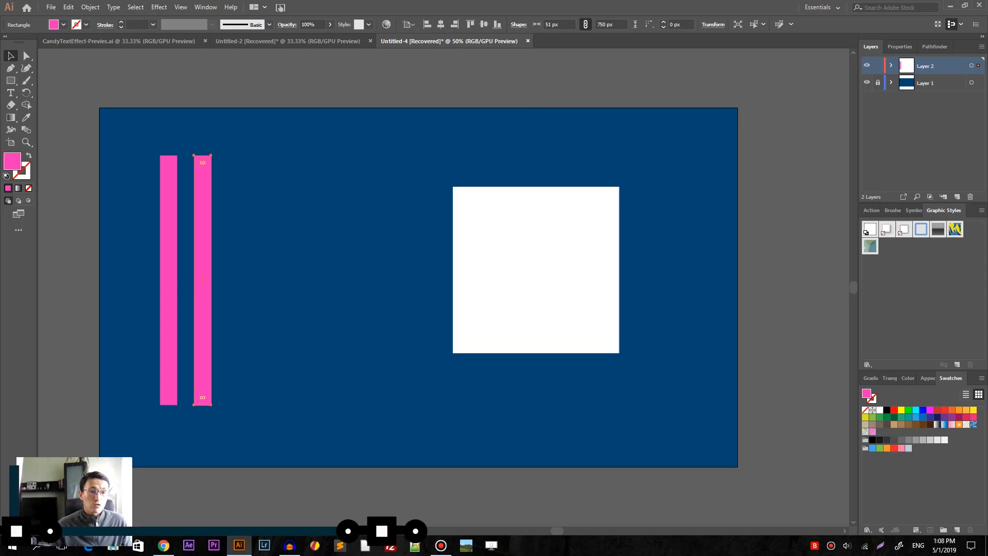
Repeat the move copy with Ctrl+D to make nine bars, then group them
{"action": "key", "text": "ctrl+d"}
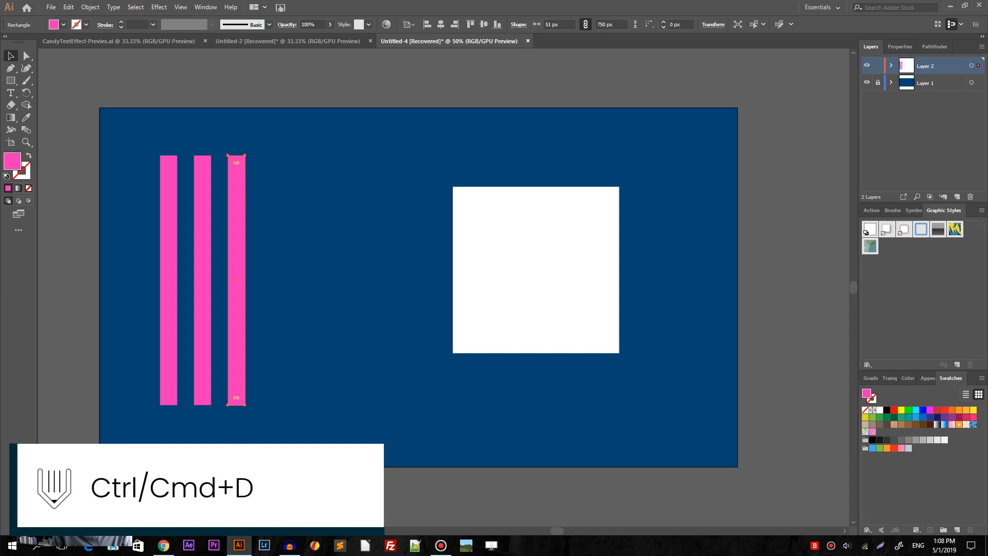
{"action": "key", "text": "ctrl+d"}
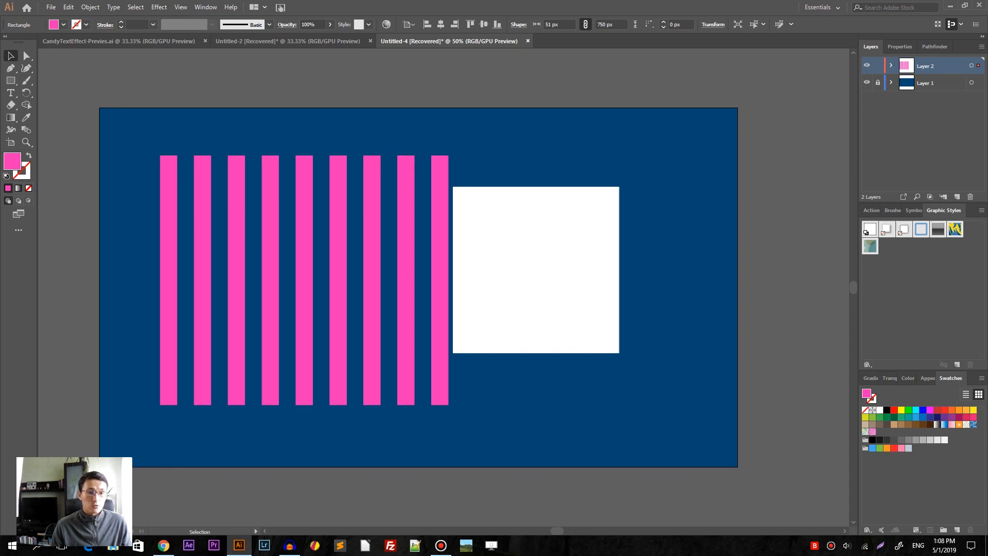
{"action": "left_click", "coordinate": [303, 278]}
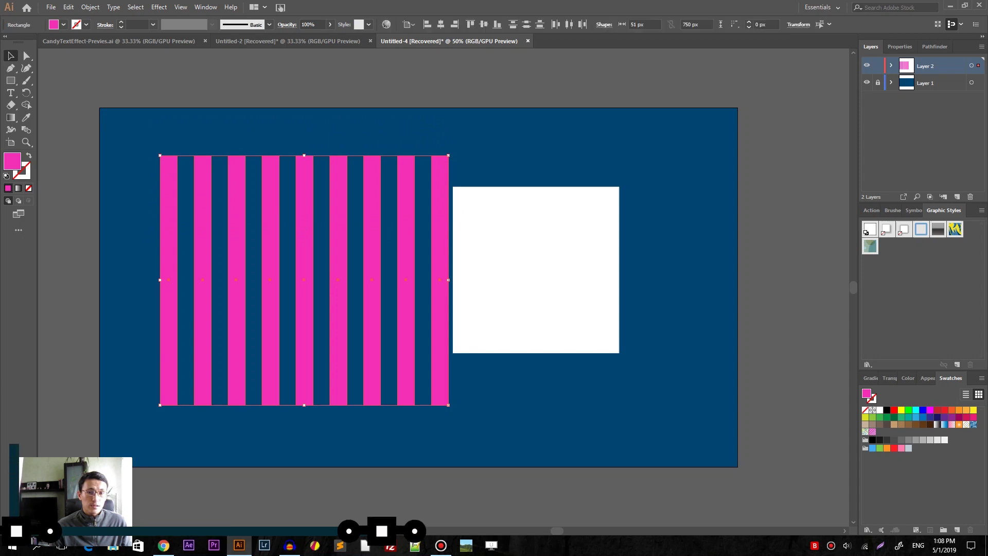
{"action": "key", "text": "ctrl+g"}
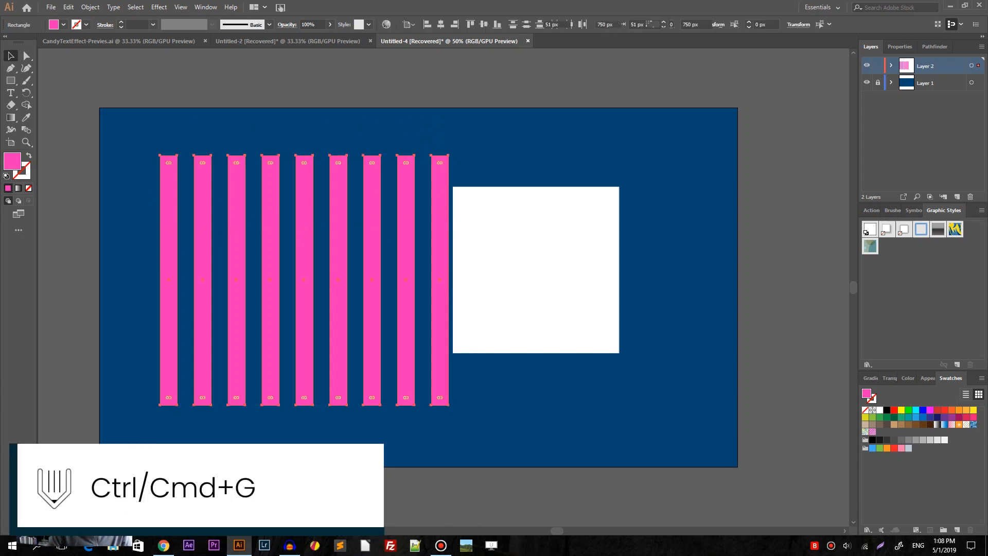
{"action": "key", "text": "ctrl+g"}
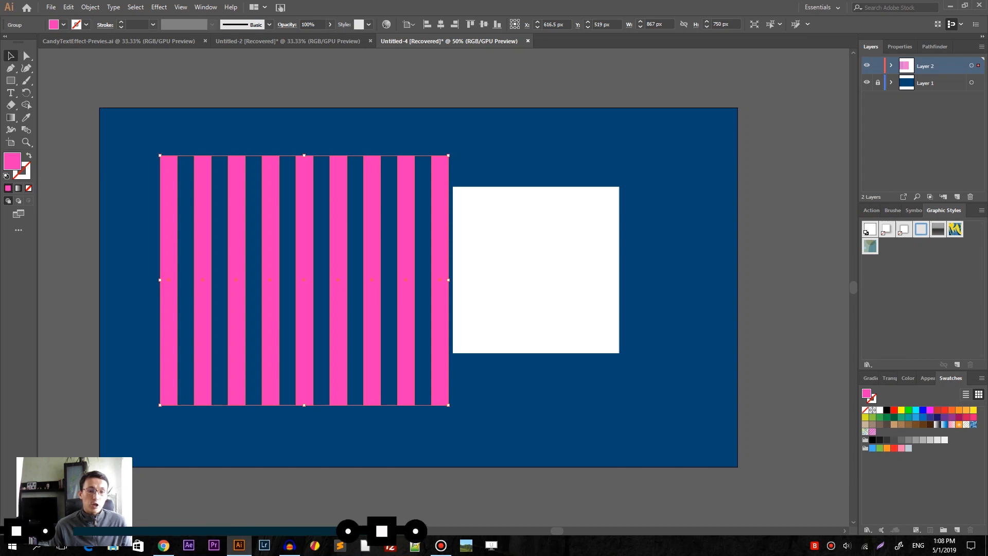
Rotate the stripe group 45° and check its placement in Outline view
{"action": "key", "text": "shift"}
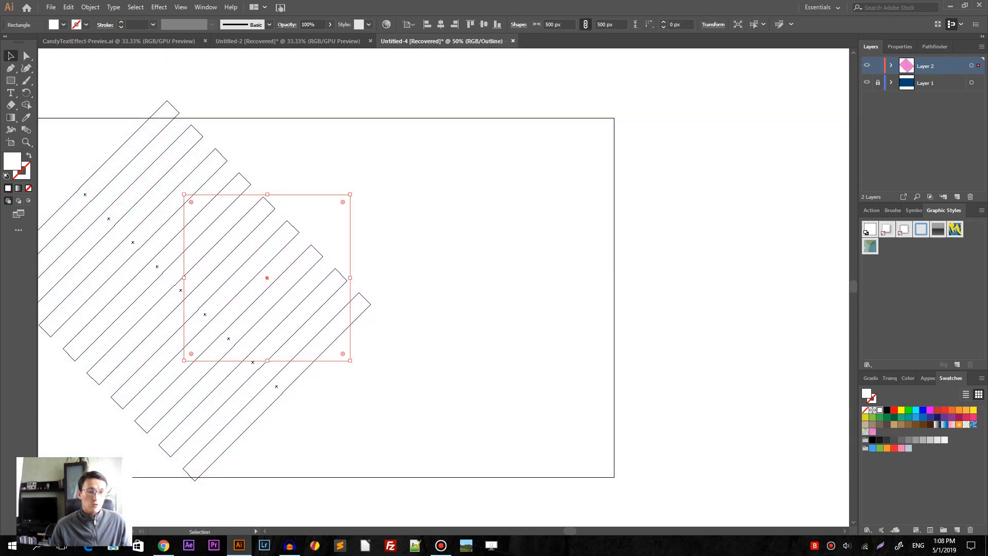
{"action": "key", "text": "ctrl+y"}
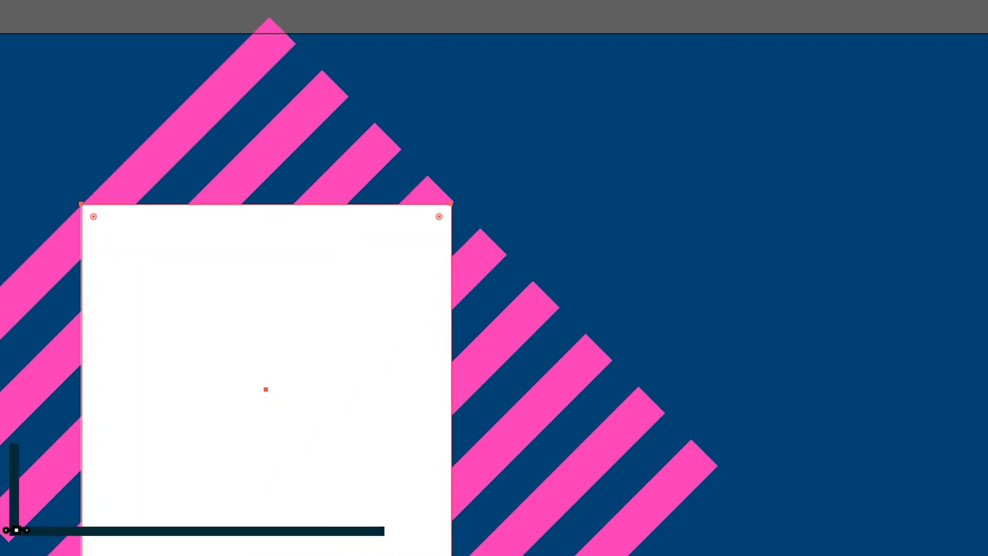
Bring the white square to front, select everything, and make a clipping mask
{"action": "key", "text": "Ctrl+Shift+}"}
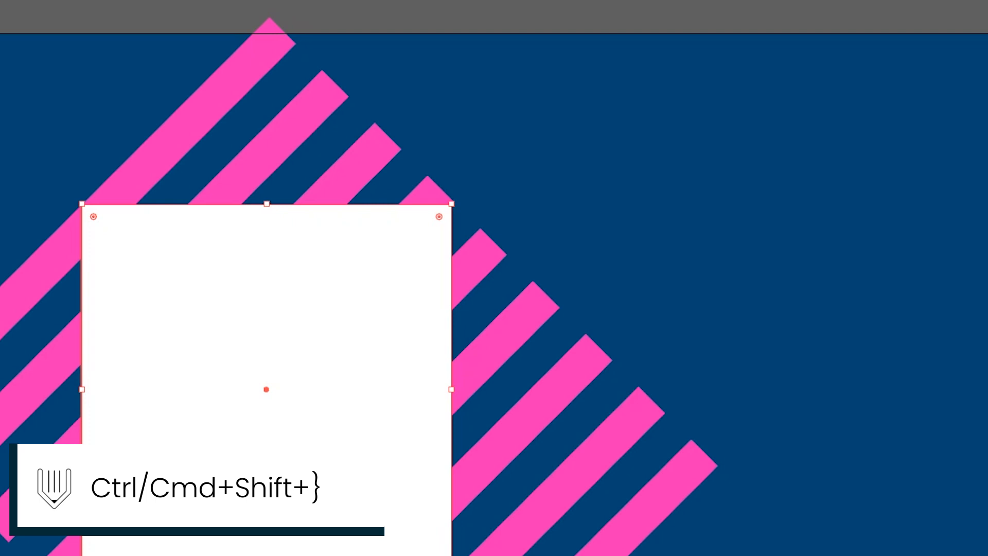
{"action": "key", "text": "ctrl+shift+}"}
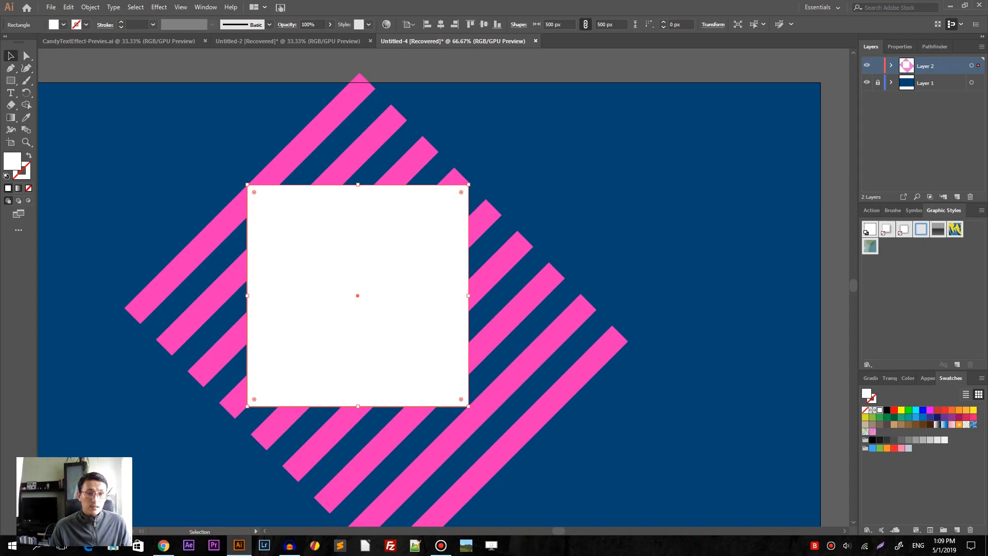
{"action": "key", "text": "ctrl+a"}
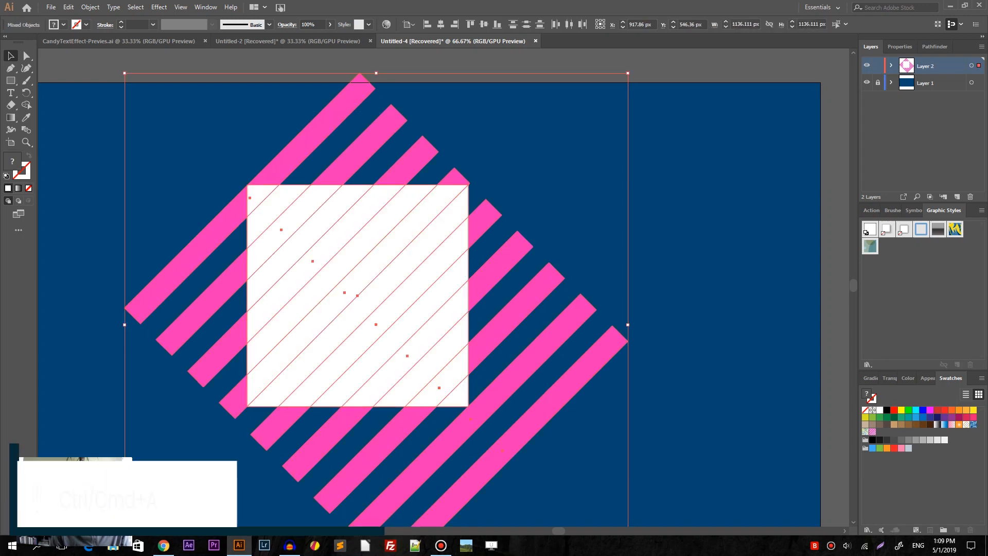
{"action": "key", "text": "ctrl+a"}
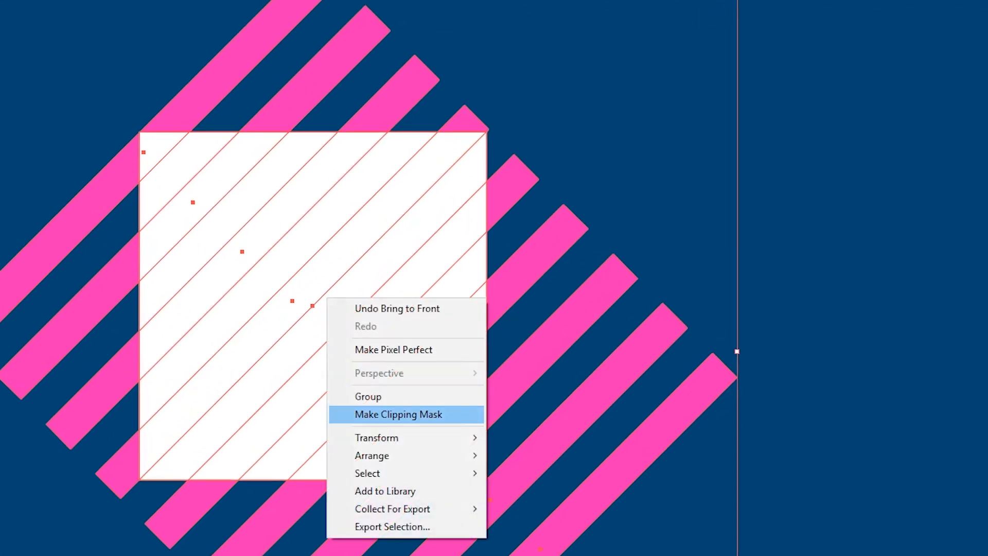
{"action": "left_click", "coordinate": [399, 414]}
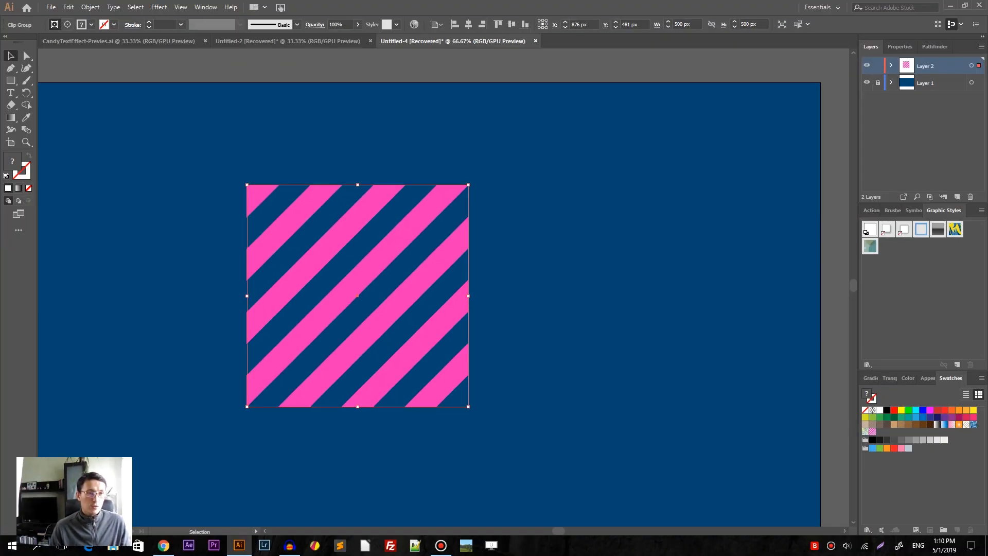
{"action": "left_click", "coordinate": [89, 7]}
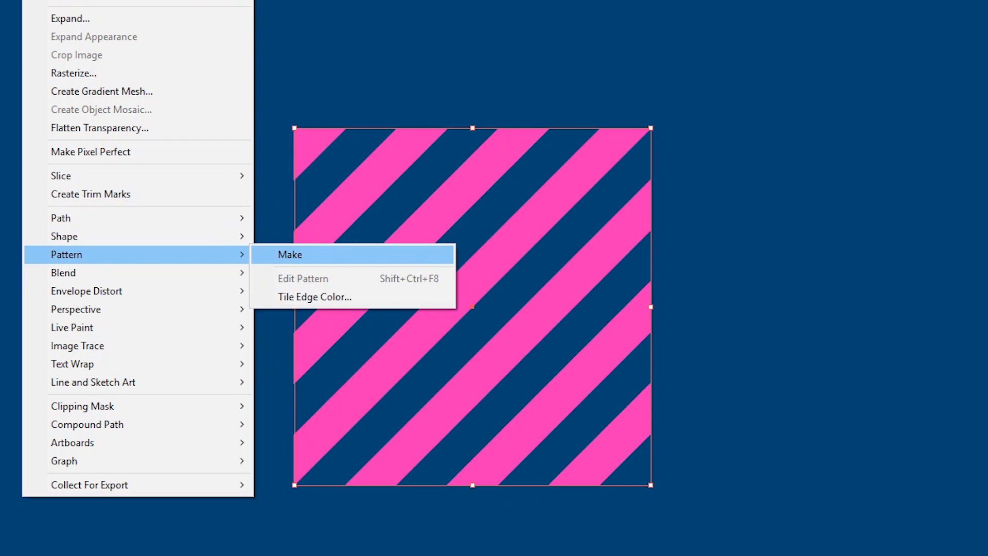
Make a pattern from the striped square, confirm the notice, and finish editing
{"action": "left_click", "coordinate": [290, 254]}
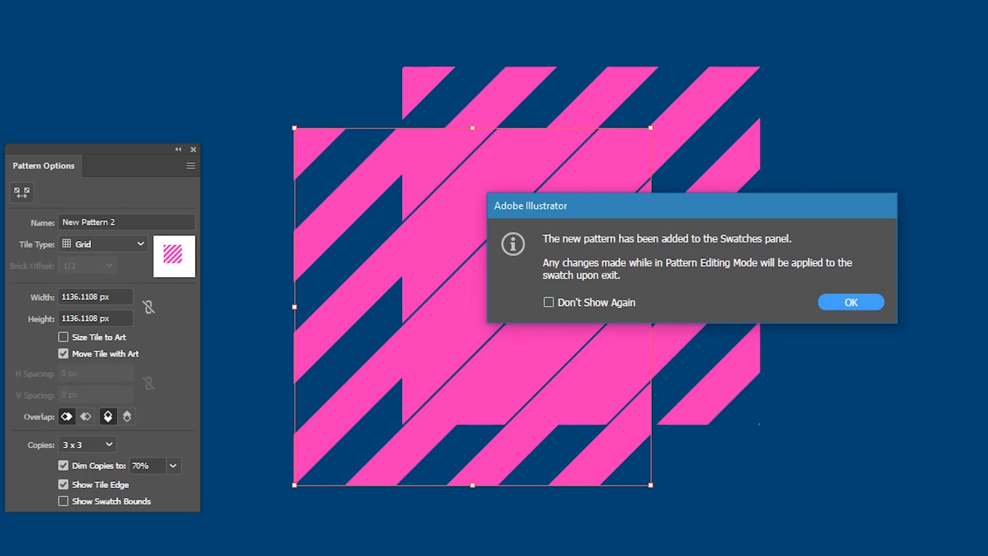
{"action": "left_click", "coordinate": [851, 302]}
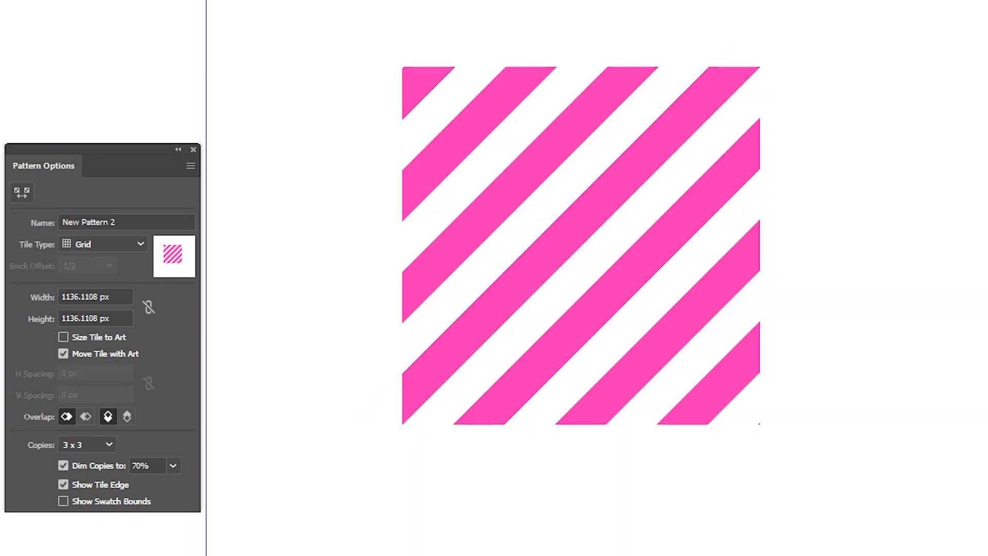
{"action": "left_click", "coordinate": [63, 337]}
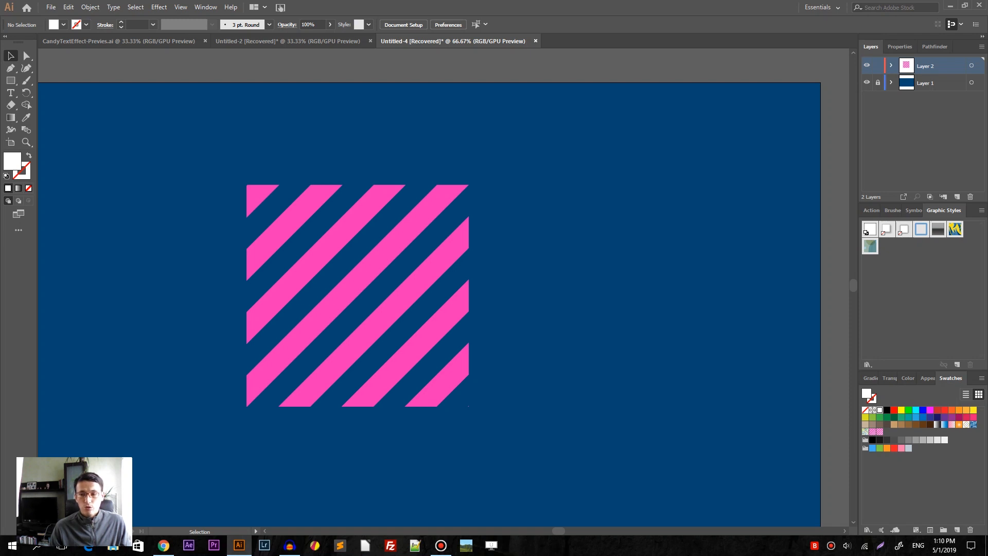
Delete the striped square and place the text 'Candy' on the dark blue artboard
{"action": "left_click", "coordinate": [357, 295]}
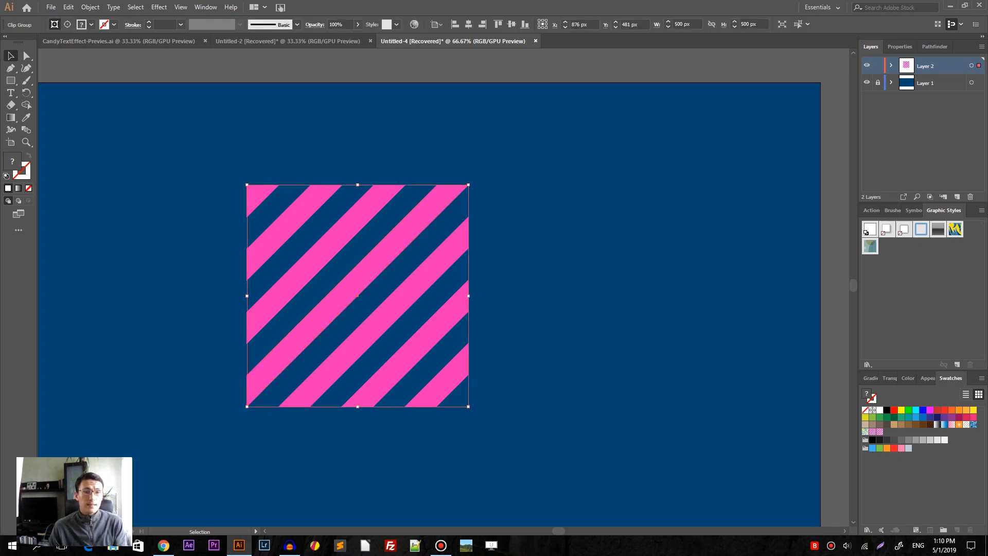
{"action": "key", "text": "Delete"}
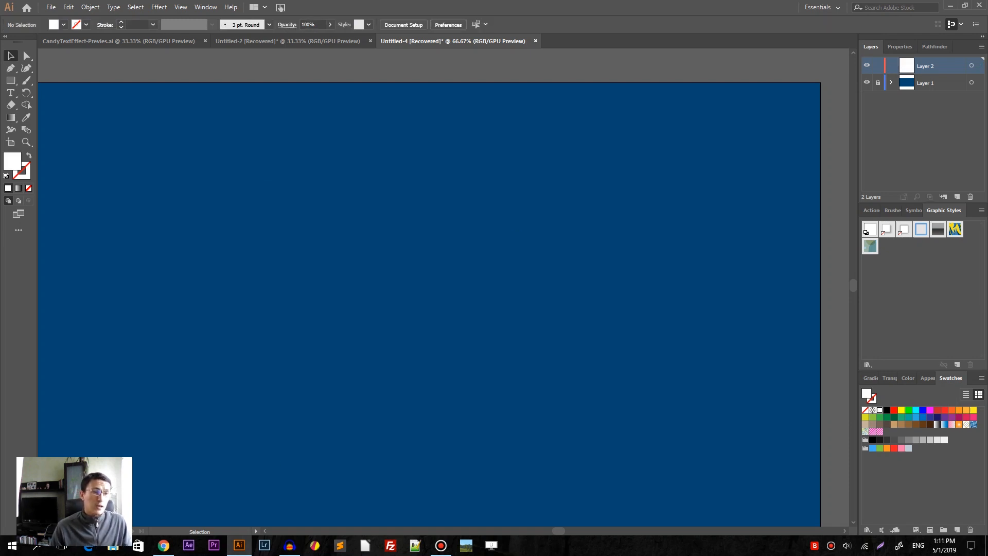
{"action": "left_click", "coordinate": [11, 93]}
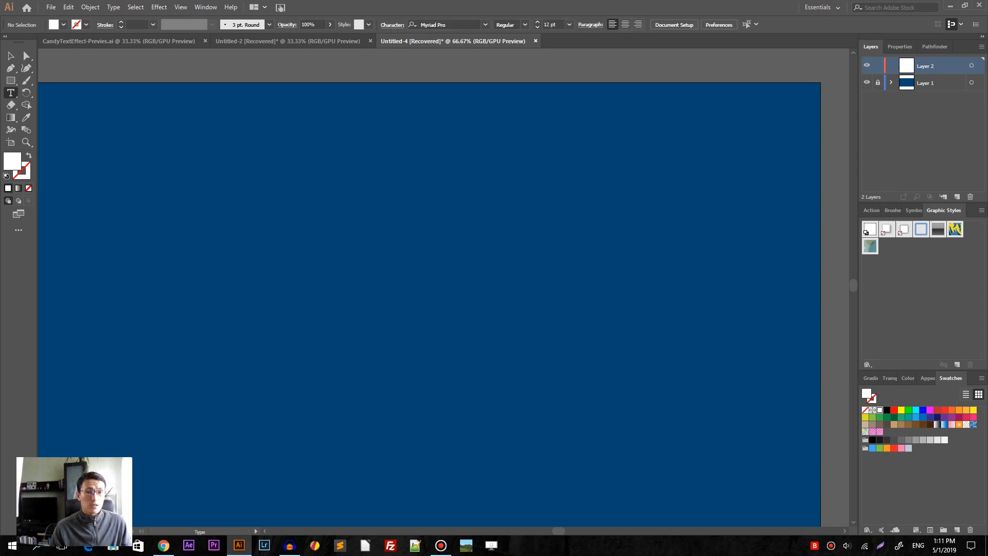
{"action": "left_click", "coordinate": [325, 202]}
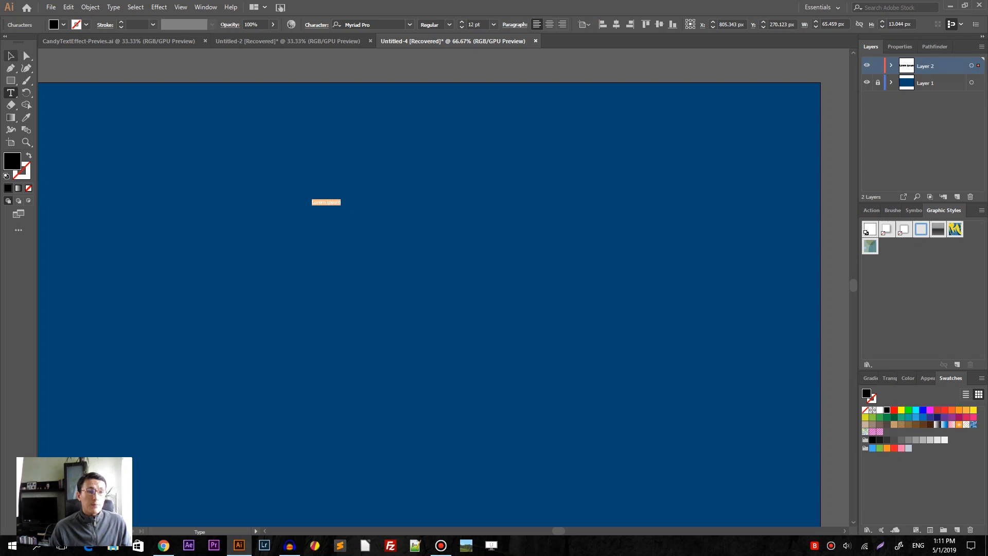
{"action": "left_click", "coordinate": [345, 166]}
{"action": "type", "text": "Candy"}
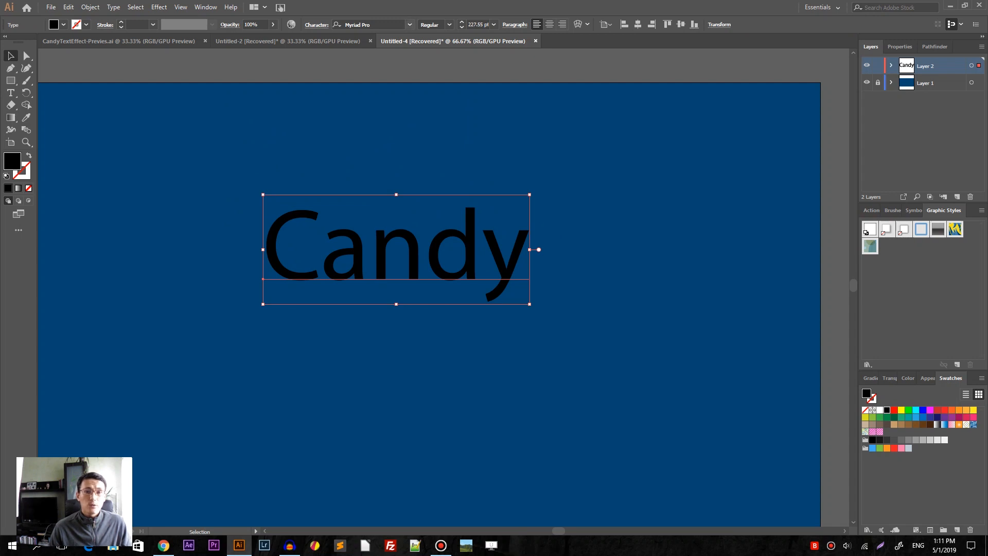
Set the word 'Candy' in the Concert One font at 490 pt
{"action": "triple_click", "coordinate": [368, 24]}
{"action": "type", "text": "conce"}
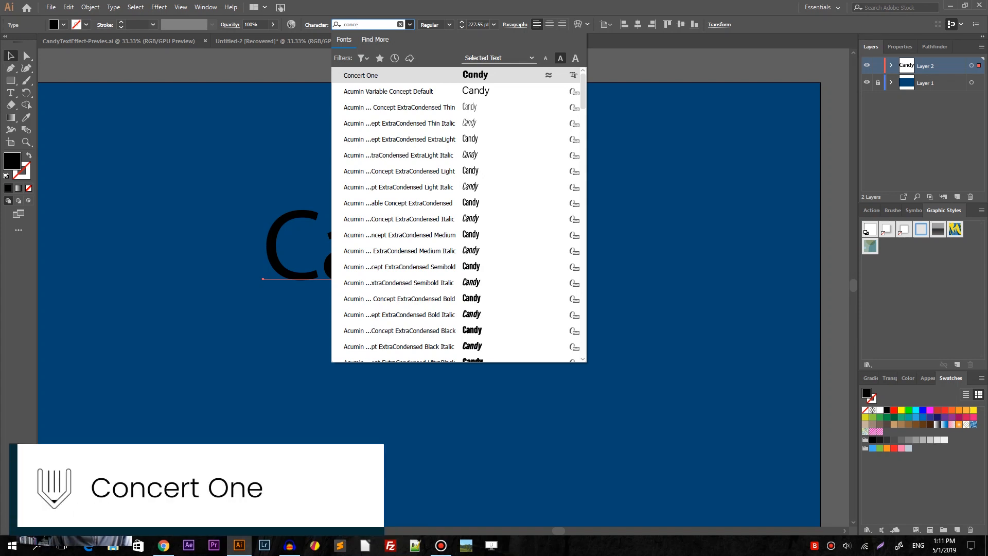
{"action": "left_click", "coordinate": [360, 75]}
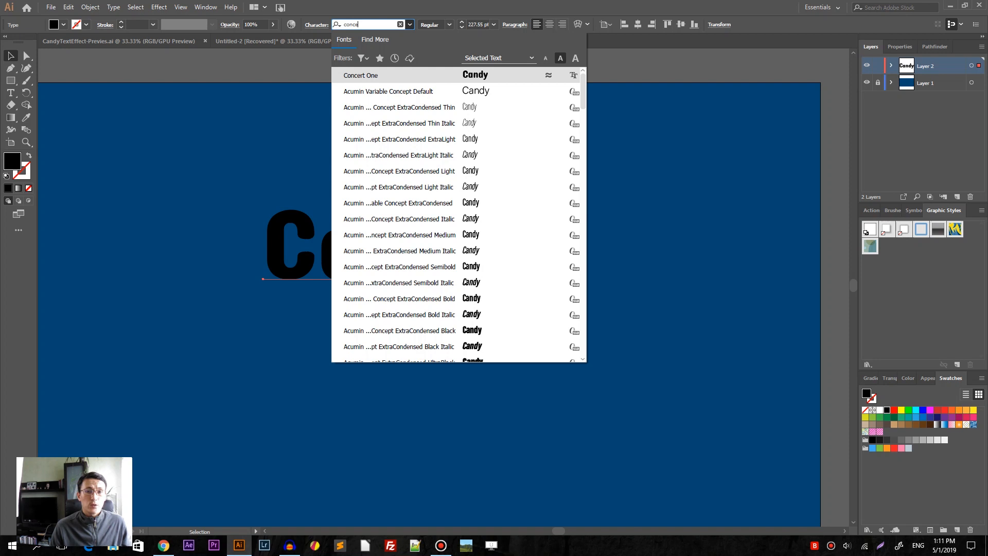
{"action": "left_click", "coordinate": [360, 76]}
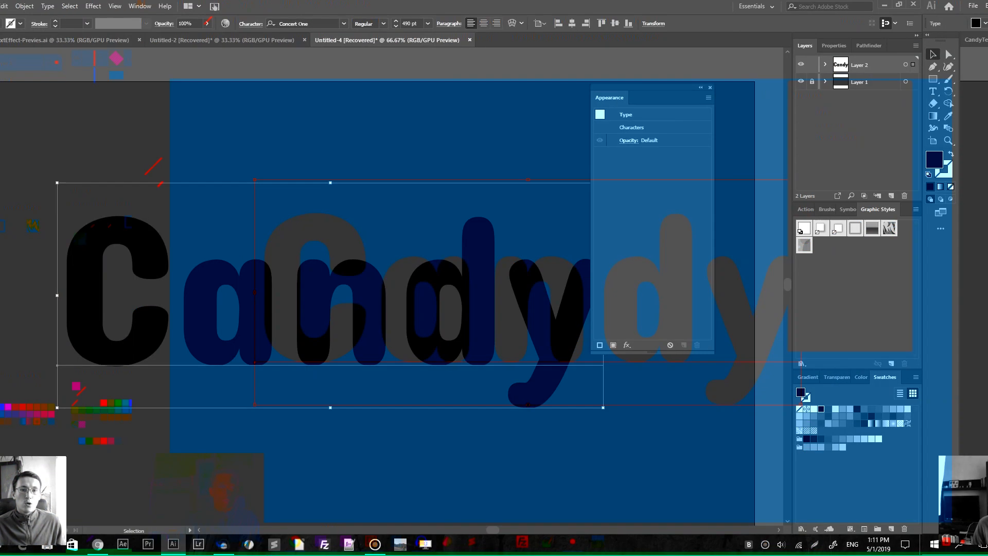
Add a second fill to Candy: white lower fill, New Pattern 2 stripes on top
{"action": "left_click", "coordinate": [140, 6]}
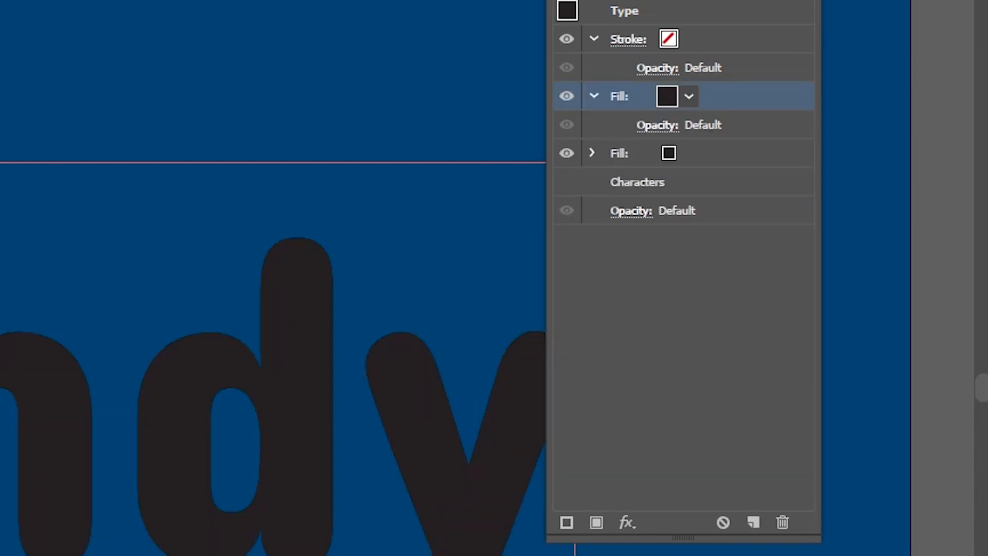
{"action": "left_click", "coordinate": [688, 153]}
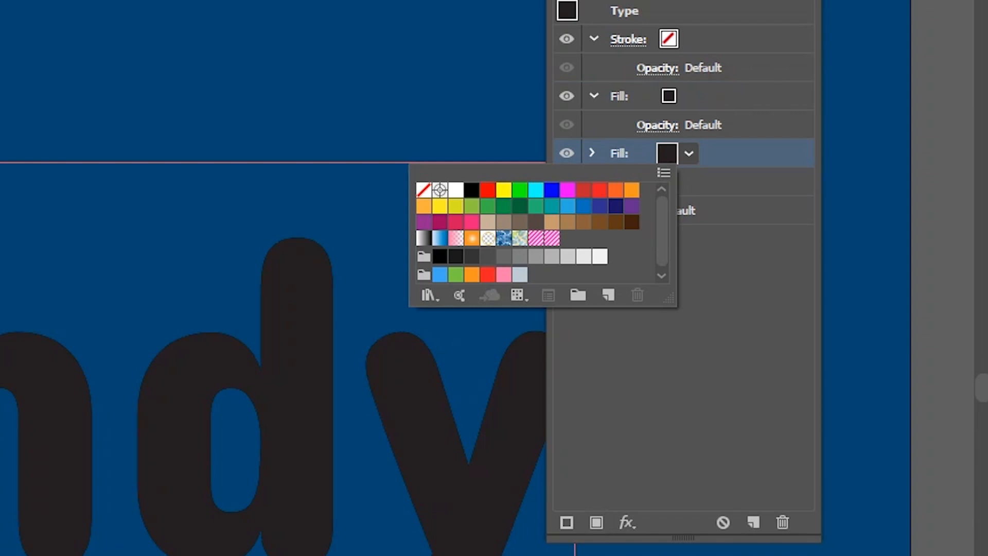
{"action": "left_click", "coordinate": [455, 191]}
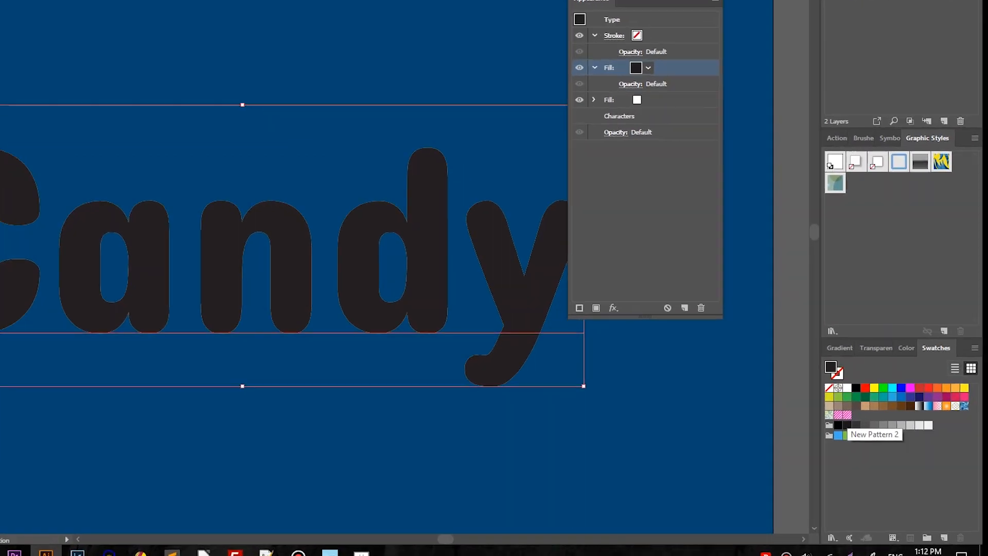
{"action": "left_click", "coordinate": [840, 423]}
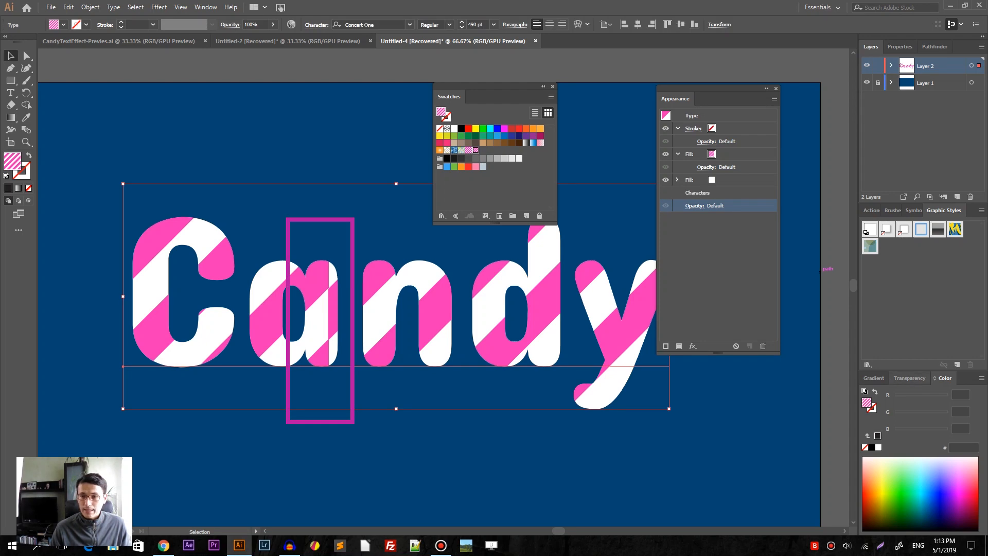
Open the New Pattern 2 swatch in pattern editing, select its stripe tile, then exit
{"action": "double_click", "coordinate": [476, 149]}
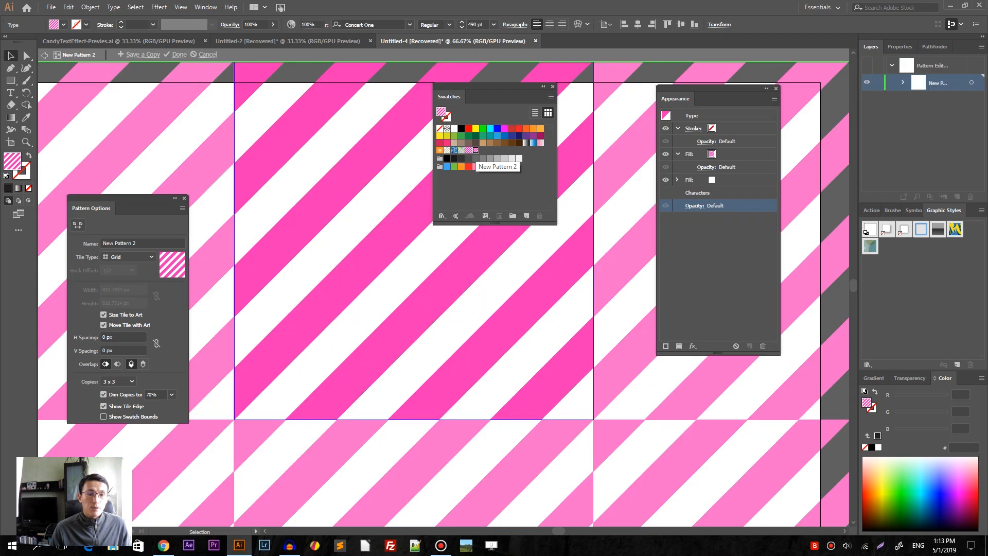
{"action": "left_click", "coordinate": [374, 198]}
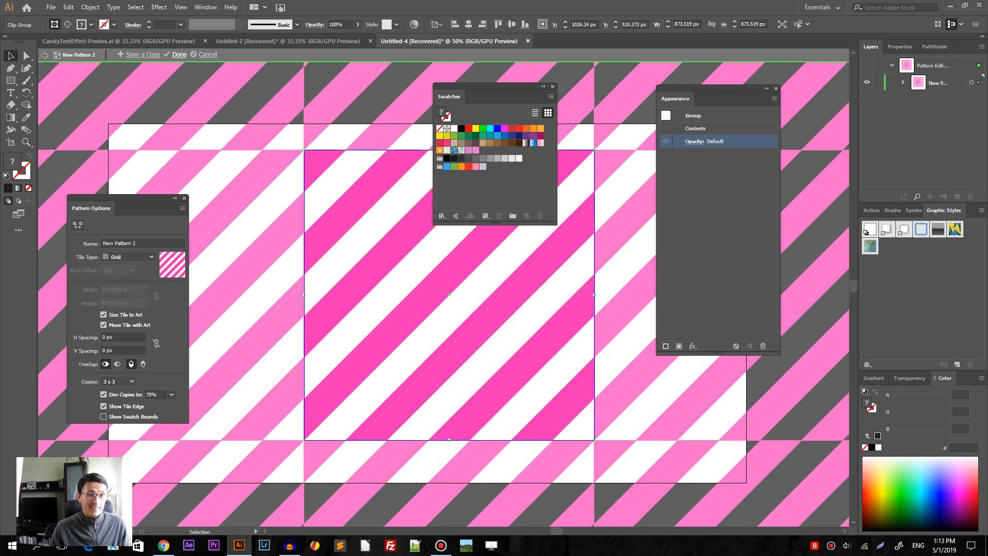
{"action": "left_click", "coordinate": [179, 54]}
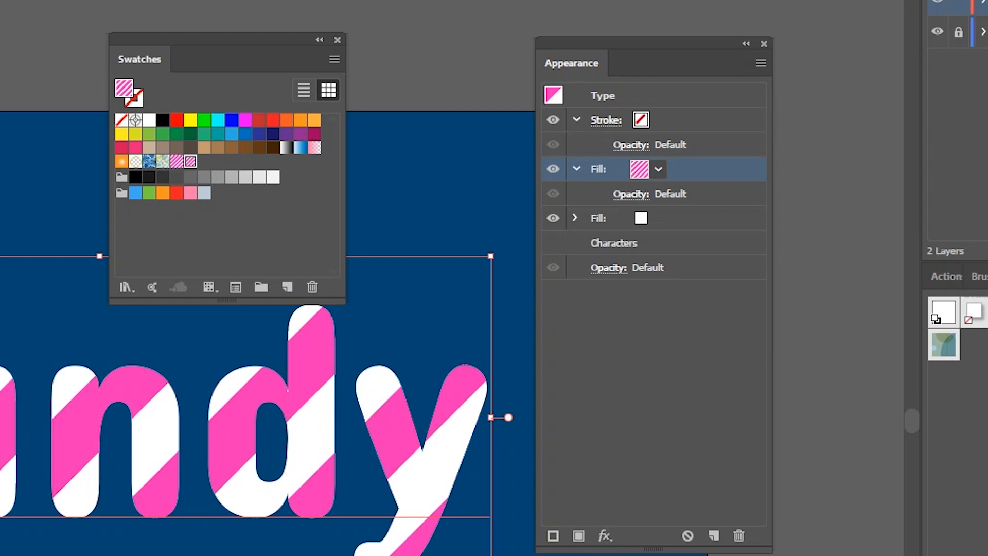
Add a dark Multiply inner glow at 50% opacity and 10 px blur to the striped fill
{"action": "left_click", "coordinate": [604, 536]}
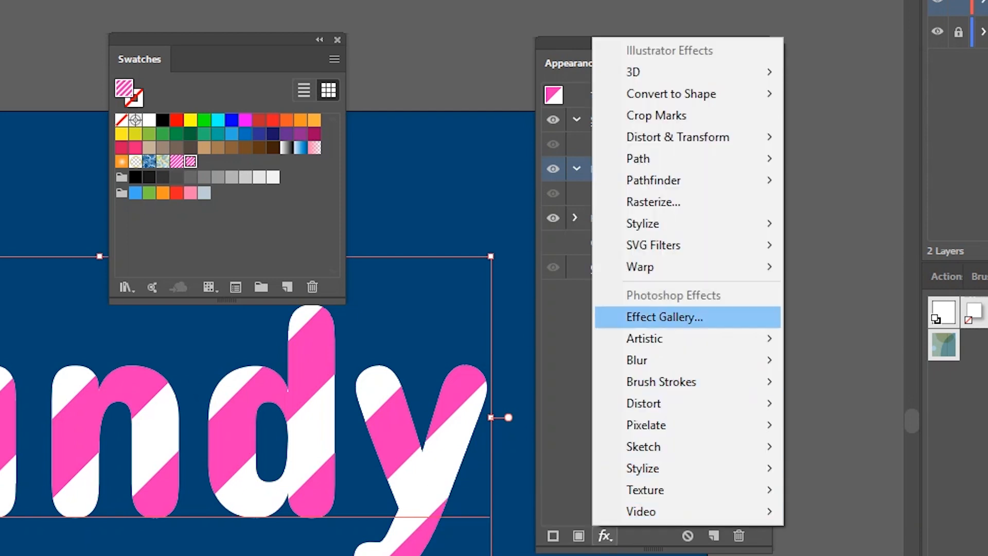
{"action": "mouse_move", "coordinate": [654, 202]}
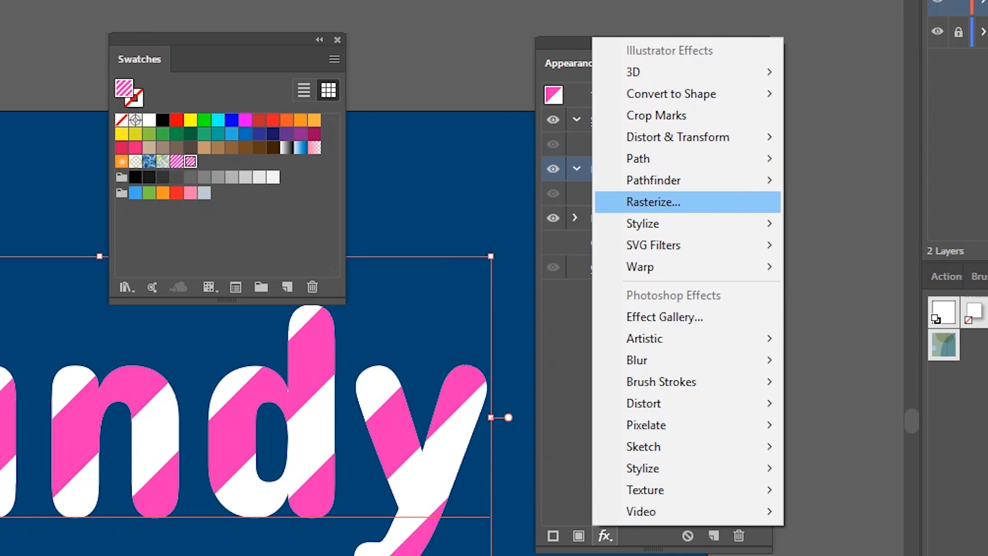
{"action": "mouse_move", "coordinate": [643, 224]}
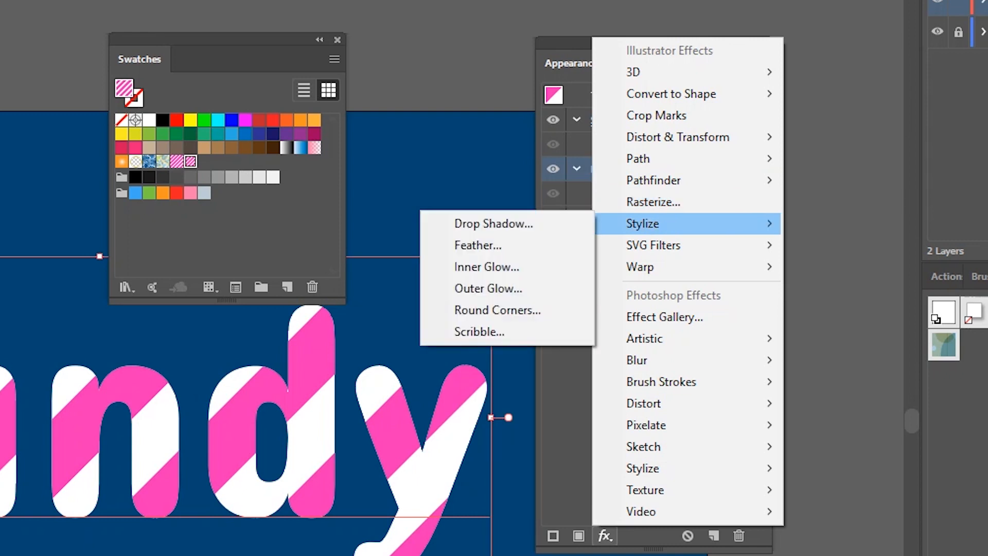
{"action": "mouse_move", "coordinate": [488, 289]}
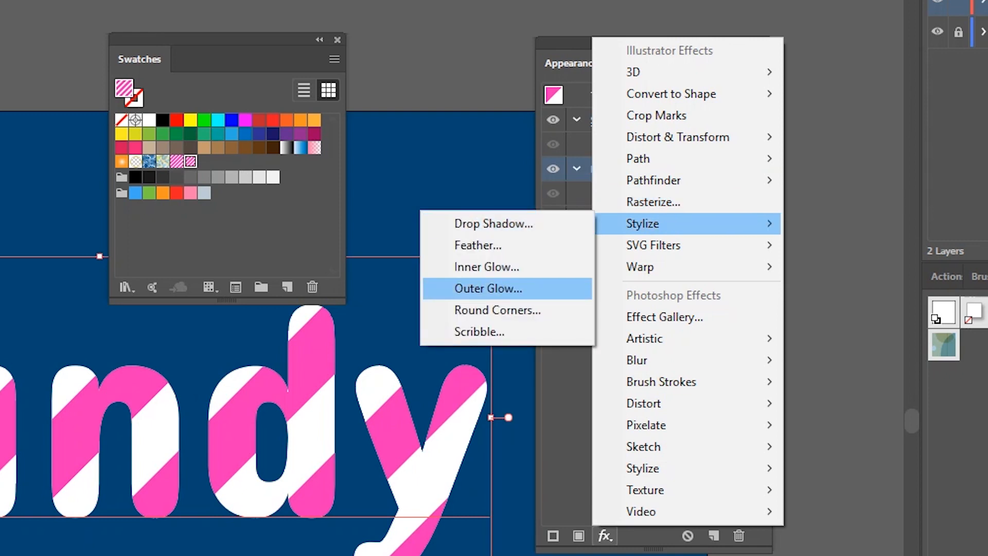
{"action": "left_click", "coordinate": [487, 267]}
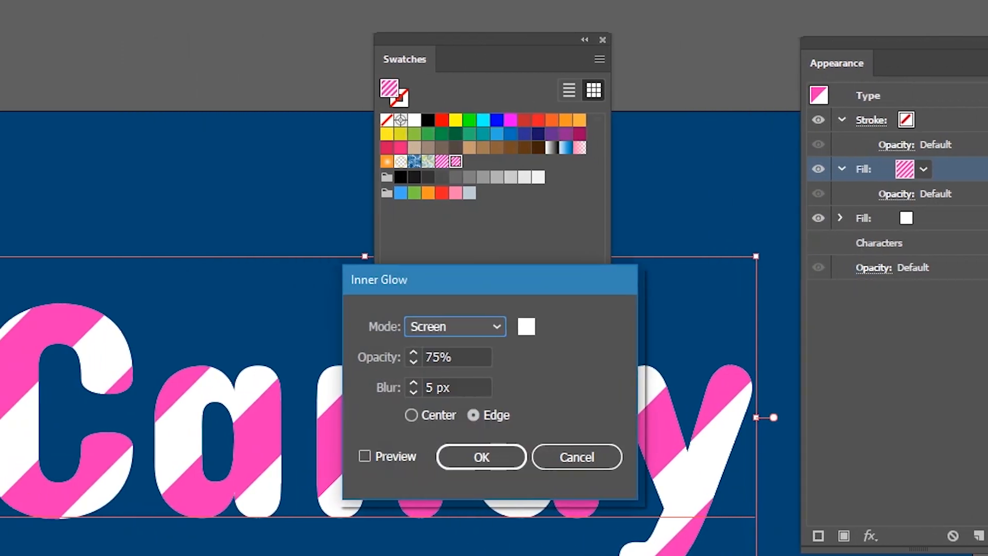
{"action": "left_click", "coordinate": [454, 326]}
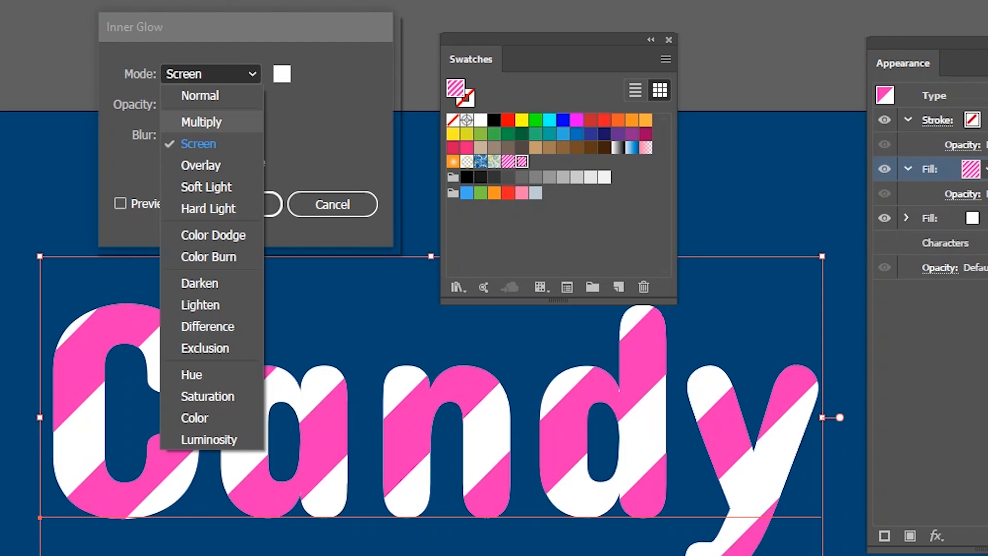
{"action": "left_click", "coordinate": [202, 121]}
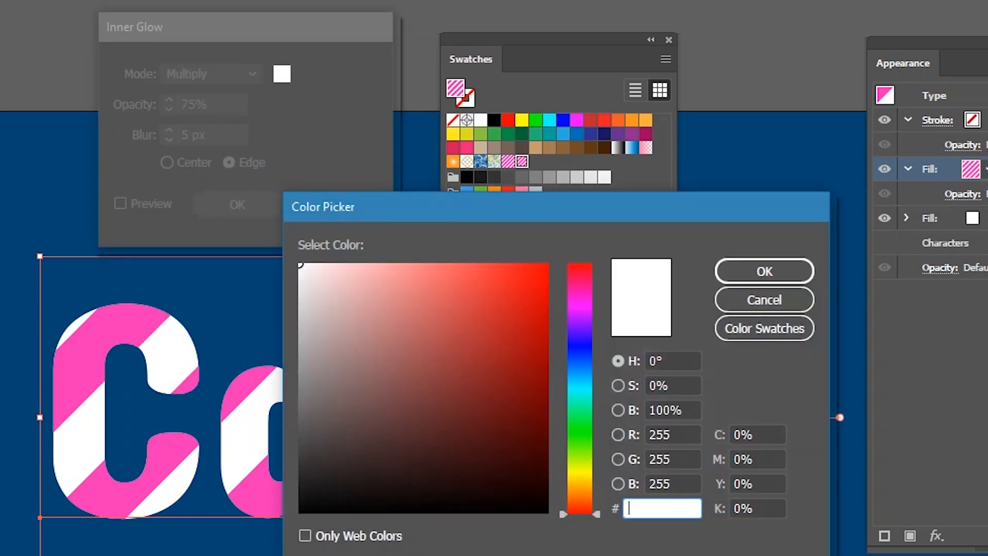
{"action": "type", "text": "33"}
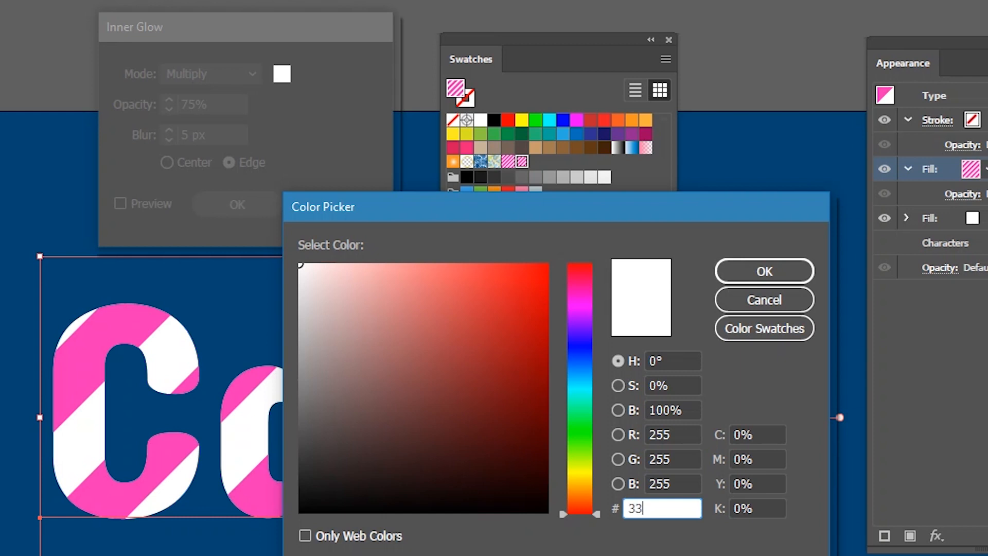
{"action": "type", "text": "3"}
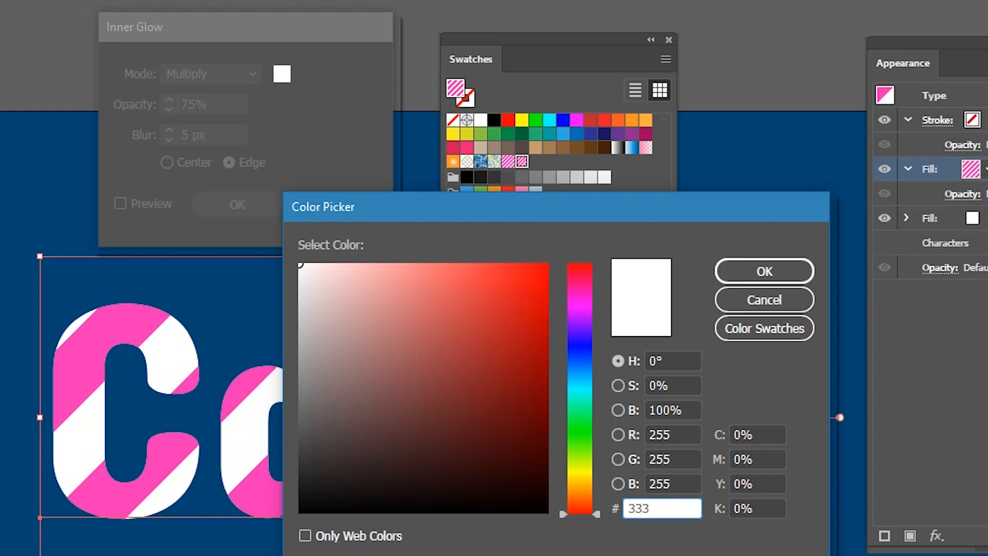
{"action": "left_click", "coordinate": [763, 271]}
{"action": "type", "text": "10"}
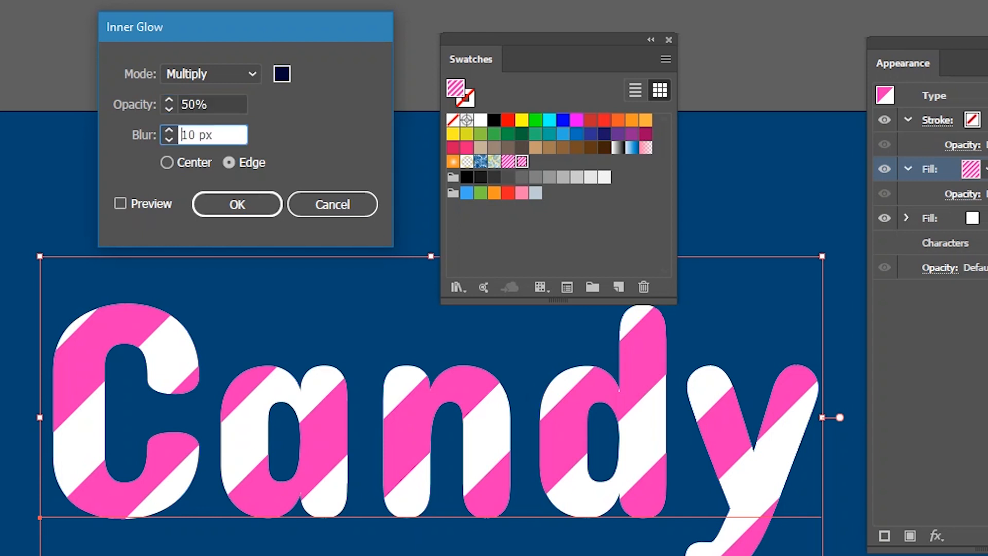
{"action": "left_click", "coordinate": [120, 203]}
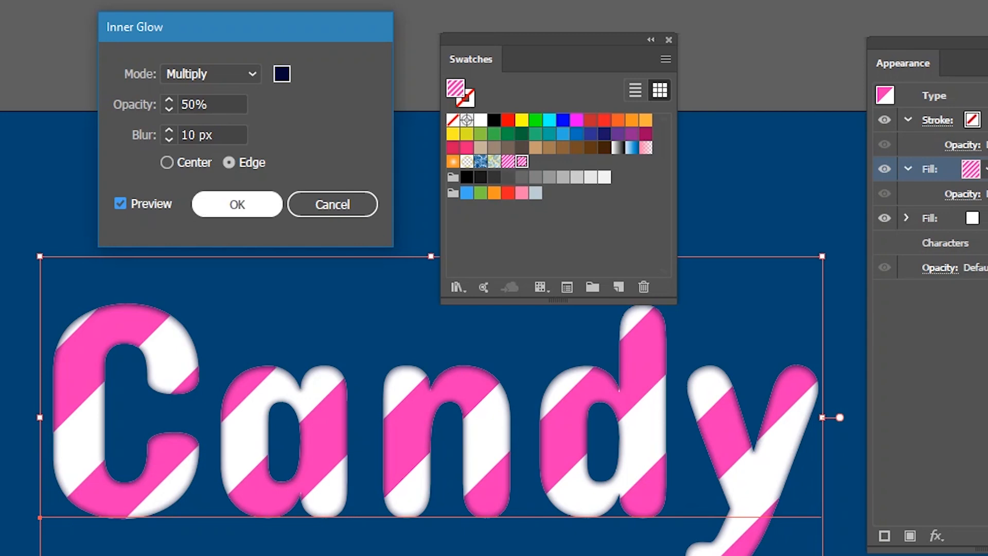
{"action": "left_click", "coordinate": [237, 205]}
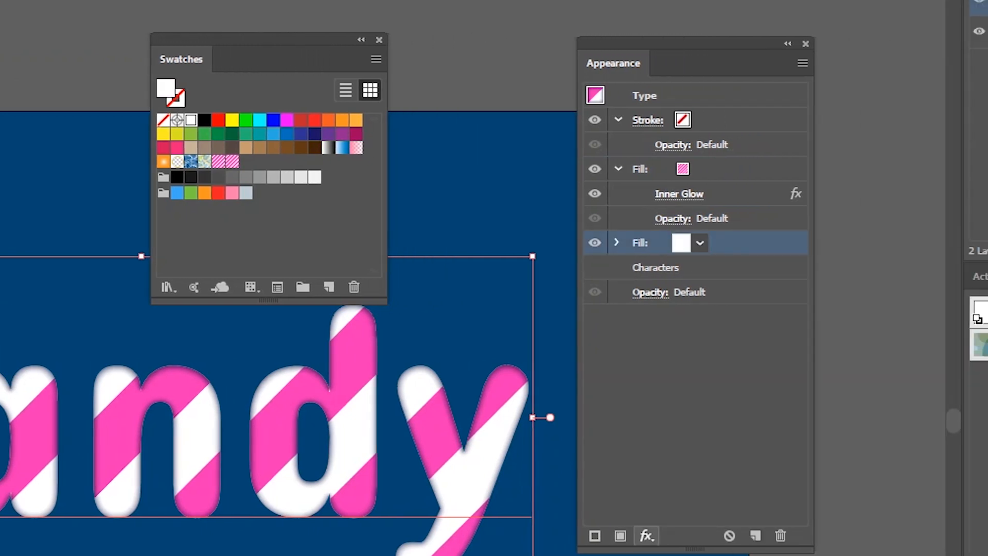
Give the white fill a black Multiply drop shadow: 35%, 7 px offsets, 5 px blur
{"action": "left_click", "coordinate": [646, 536]}
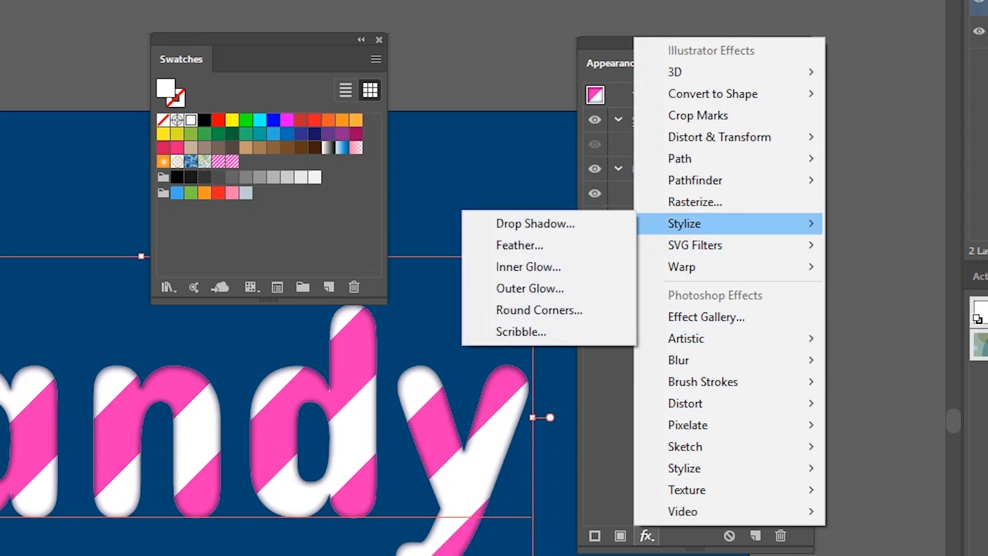
{"action": "left_click", "coordinate": [535, 223]}
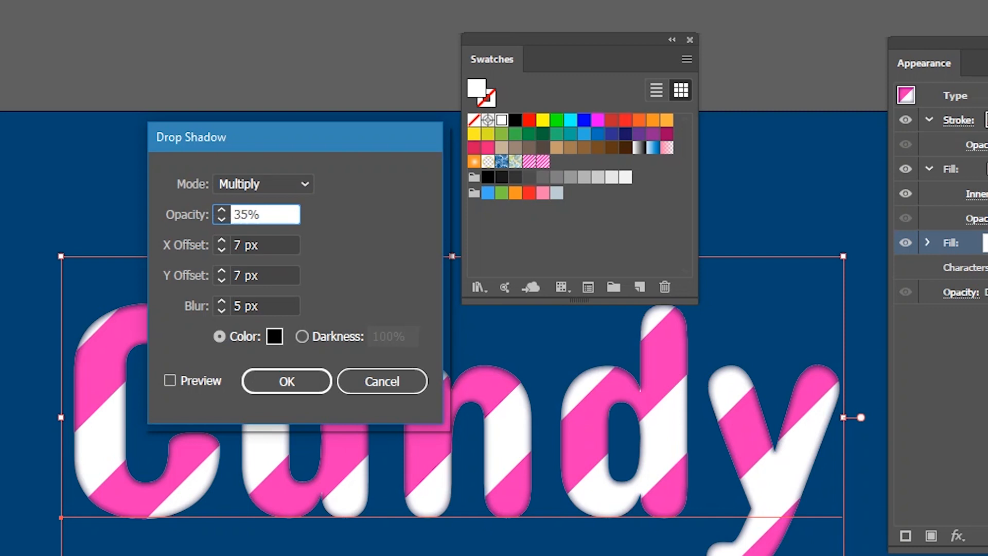
{"action": "left_click", "coordinate": [255, 245]}
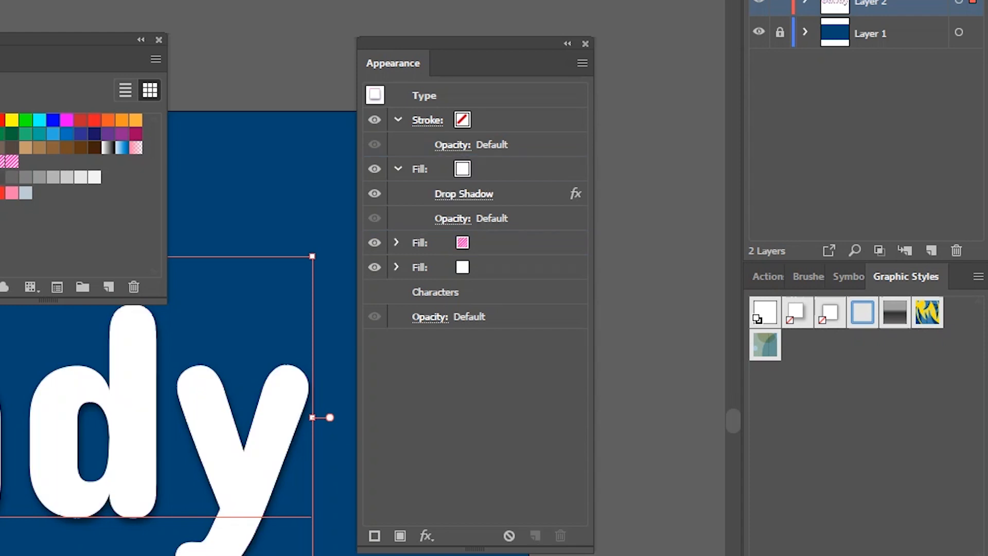
Select the drop shadow on the topmost white fill
{"action": "left_click", "coordinate": [463, 194]}
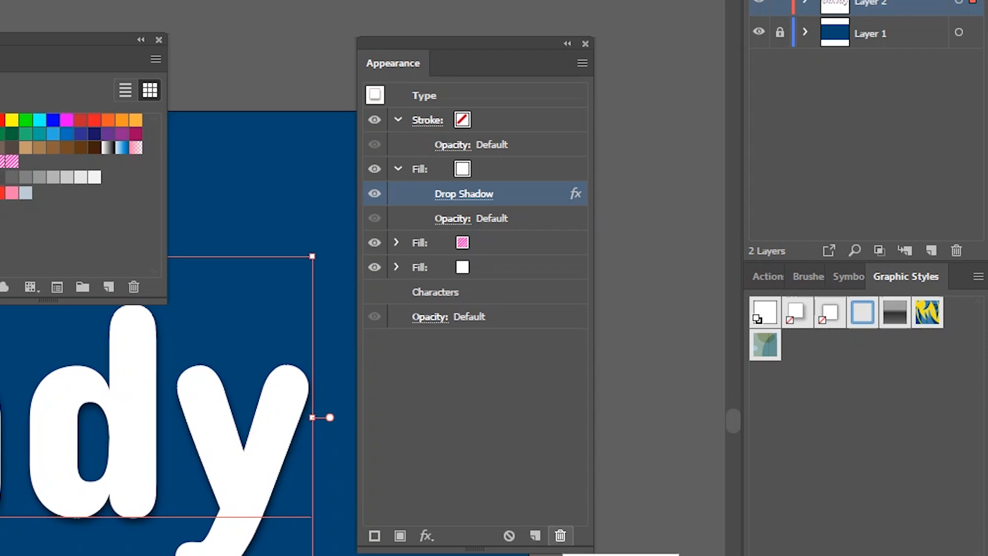
Delete the top fill's drop shadow and give that fill a white-to-black gradient
{"action": "left_click", "coordinate": [560, 536]}
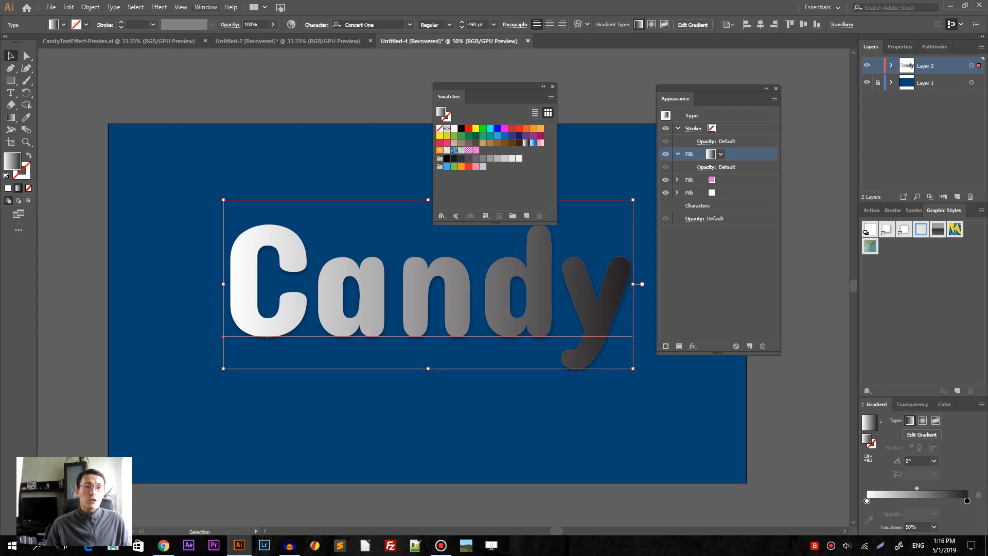
{"action": "left_click", "coordinate": [205, 7]}
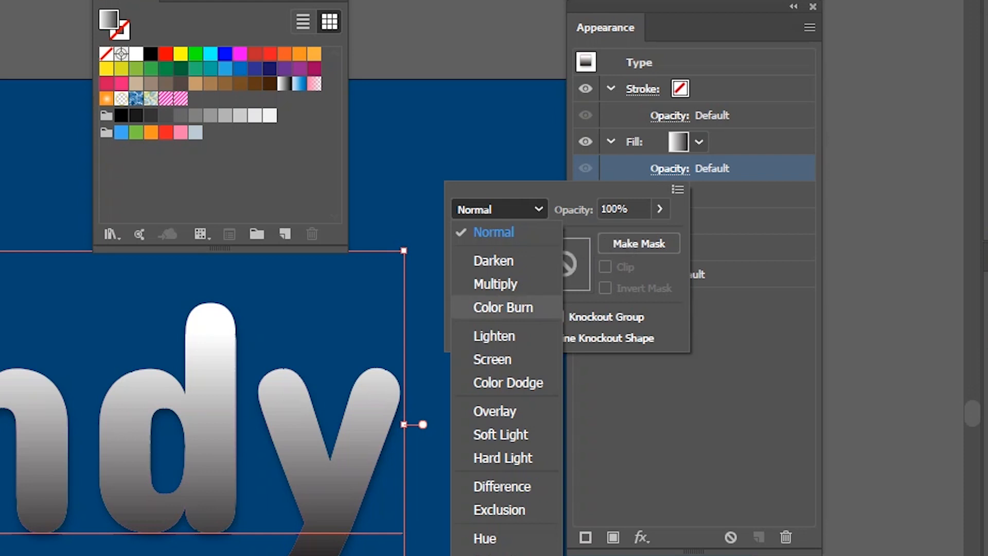
{"action": "mouse_move", "coordinate": [492, 360]}
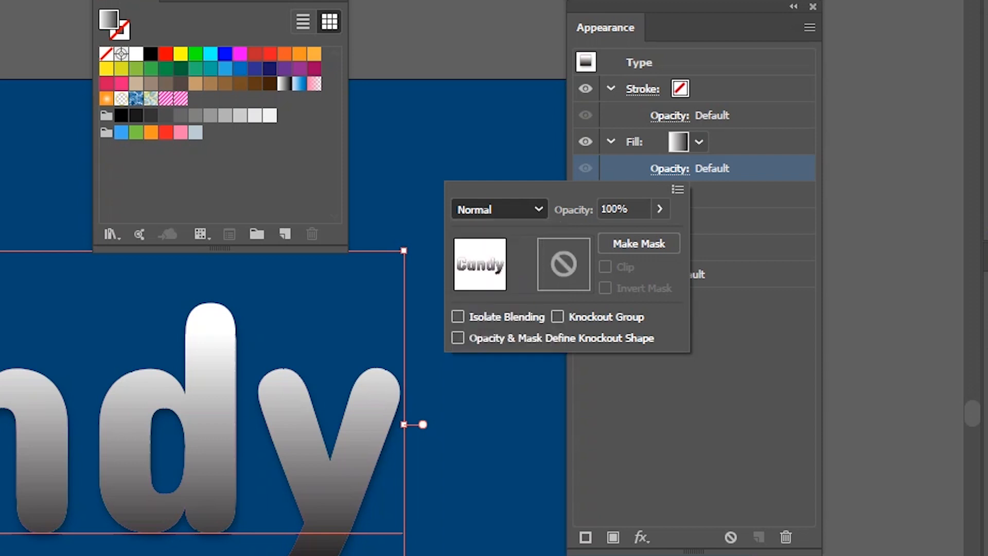
Set the top gradient fill to Screen blending at 80% opacity
{"action": "left_click", "coordinate": [498, 209]}
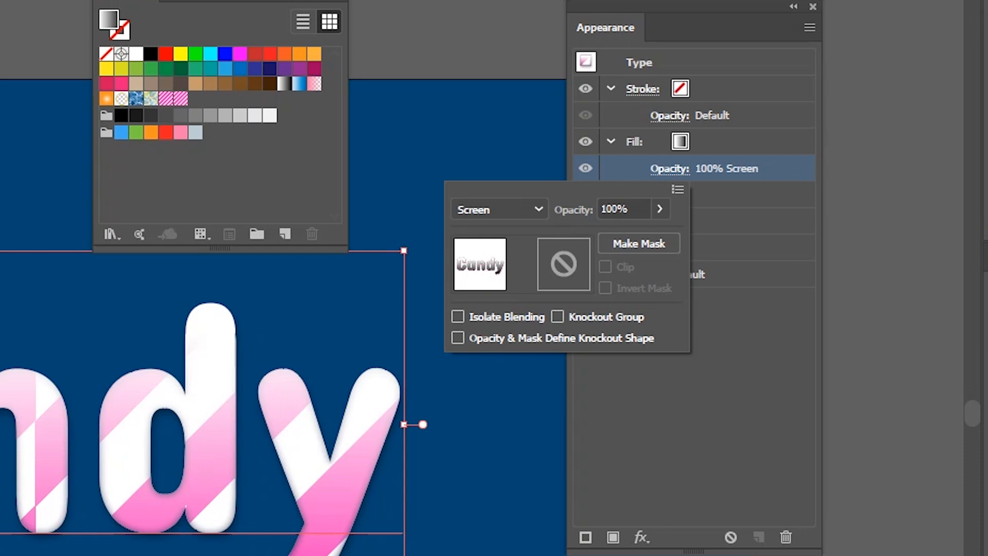
{"action": "triple_click", "coordinate": [620, 208]}
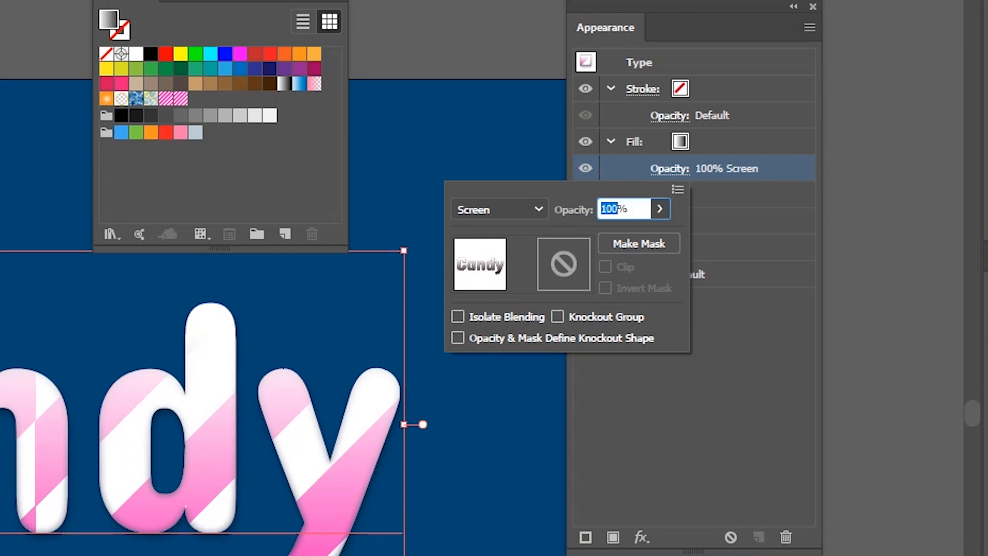
{"action": "type", "text": "80"}
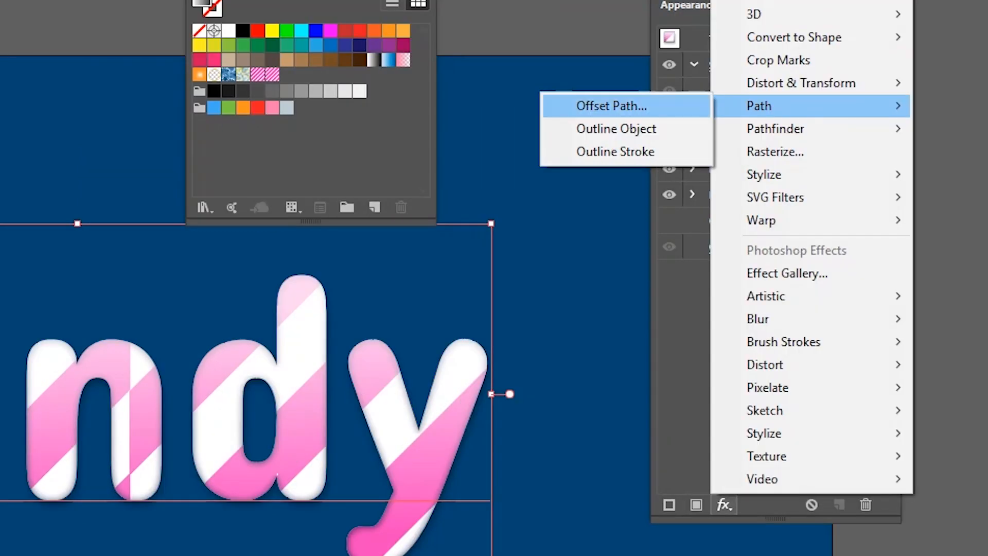
Apply a -7 px Offset Path to Candy's gradient top fill
{"action": "left_click", "coordinate": [609, 105]}
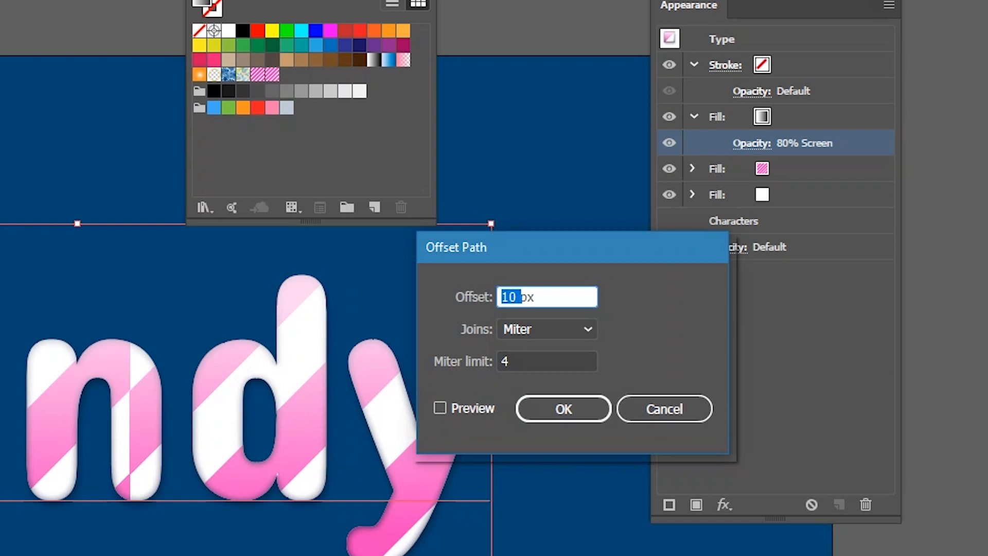
{"action": "type", "text": "-7px"}
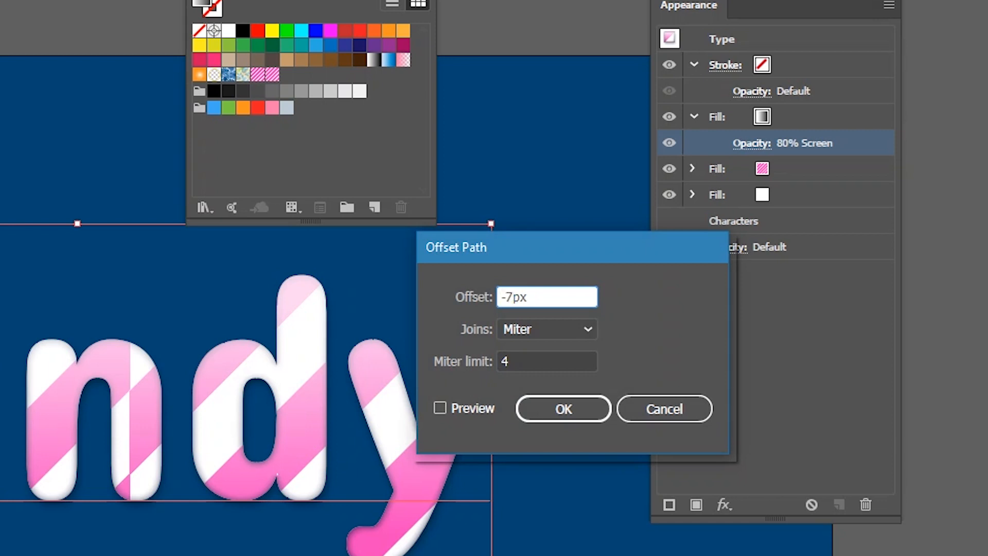
{"action": "left_click", "coordinate": [440, 407]}
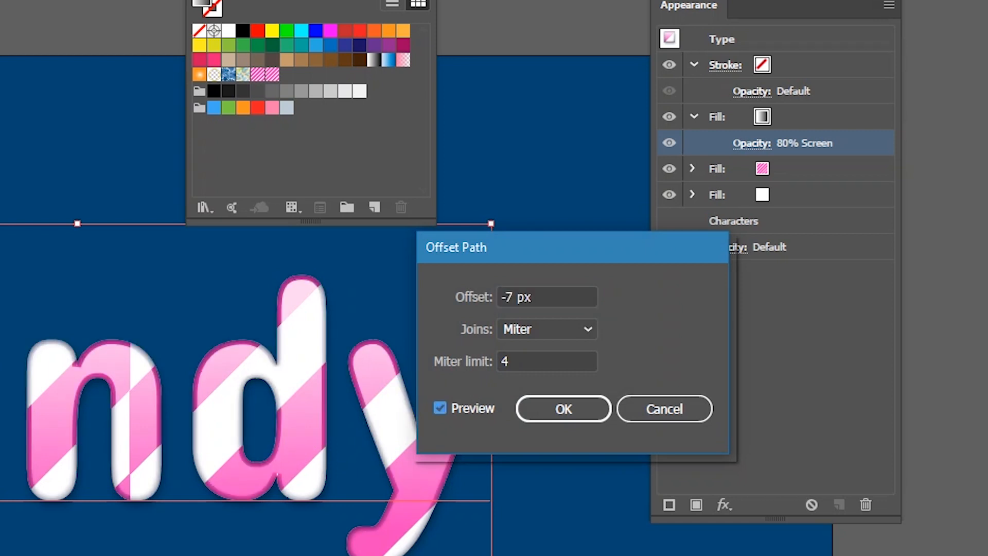
{"action": "left_click", "coordinate": [562, 408]}
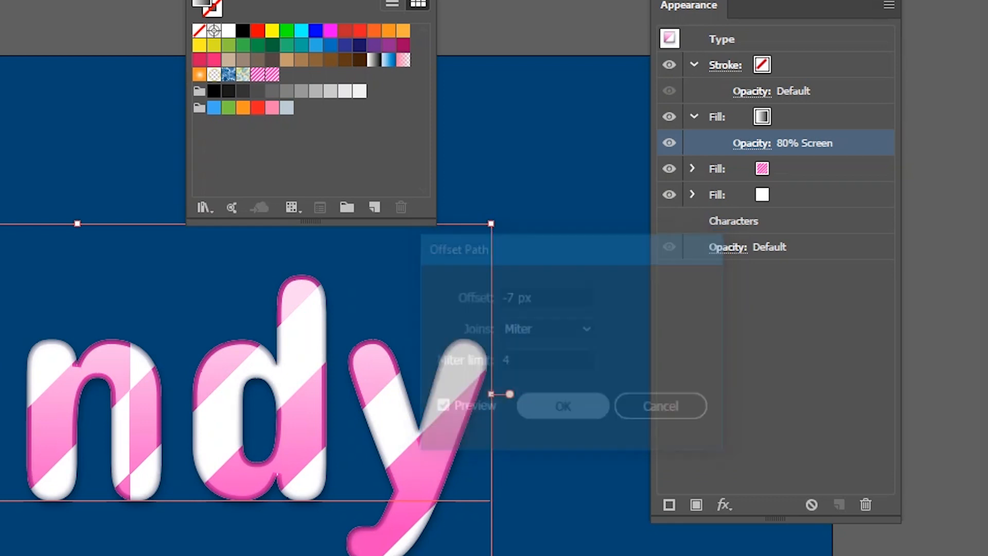
{"action": "left_click", "coordinate": [562, 406]}
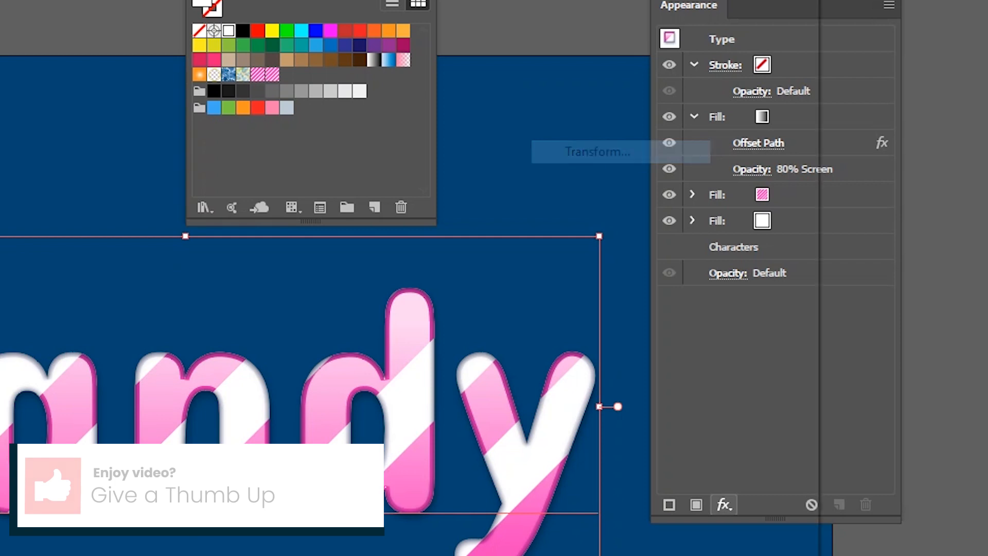
Add a Transform effect moving the gradient highlight fill -5 px horizontally and -5 px vertically
{"action": "left_click", "coordinate": [598, 152]}
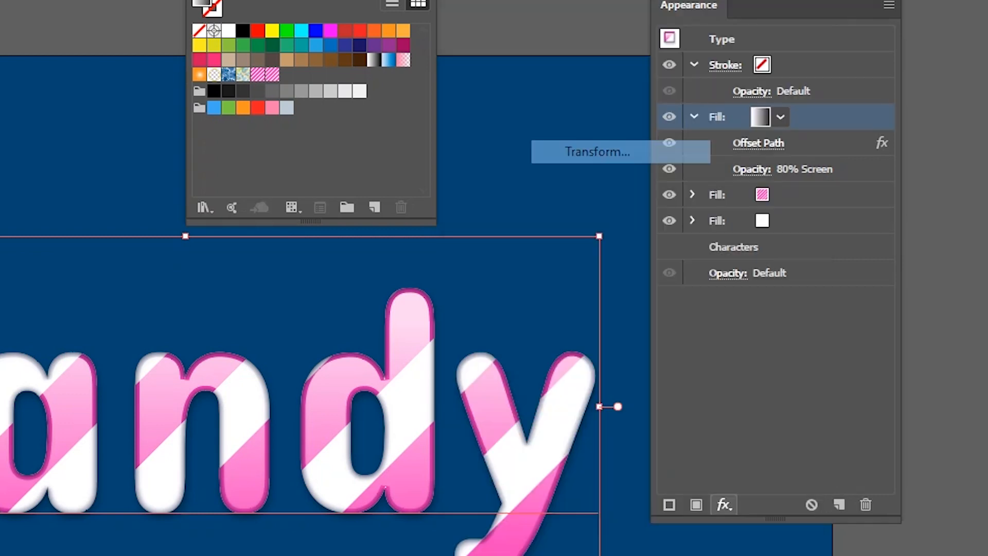
{"action": "left_click", "coordinate": [599, 152]}
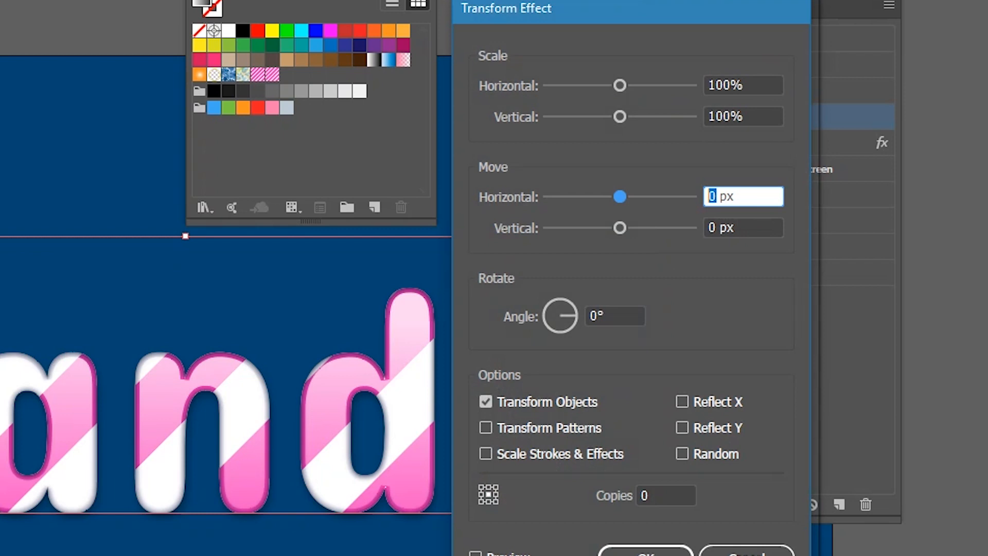
{"action": "type", "text": "-5"}
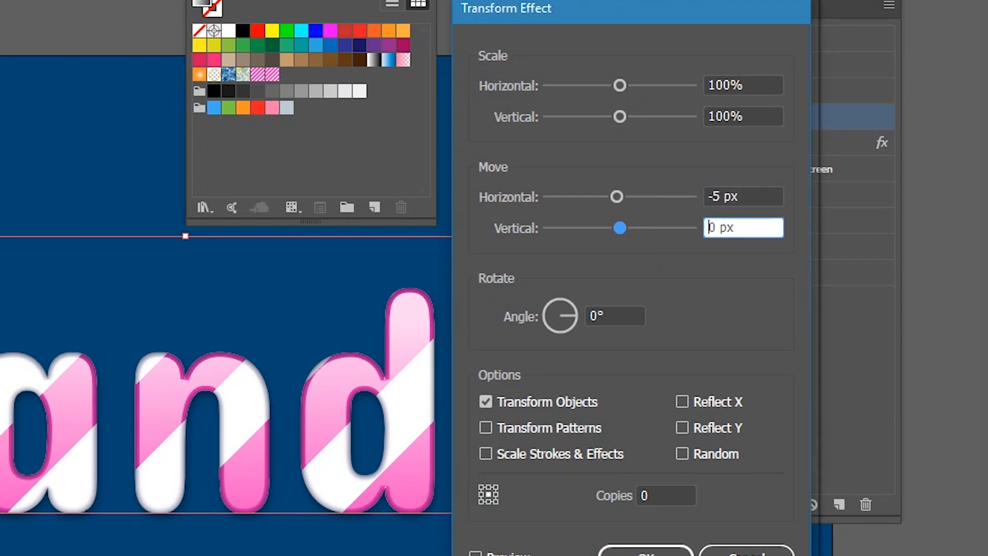
{"action": "type", "text": "-5"}
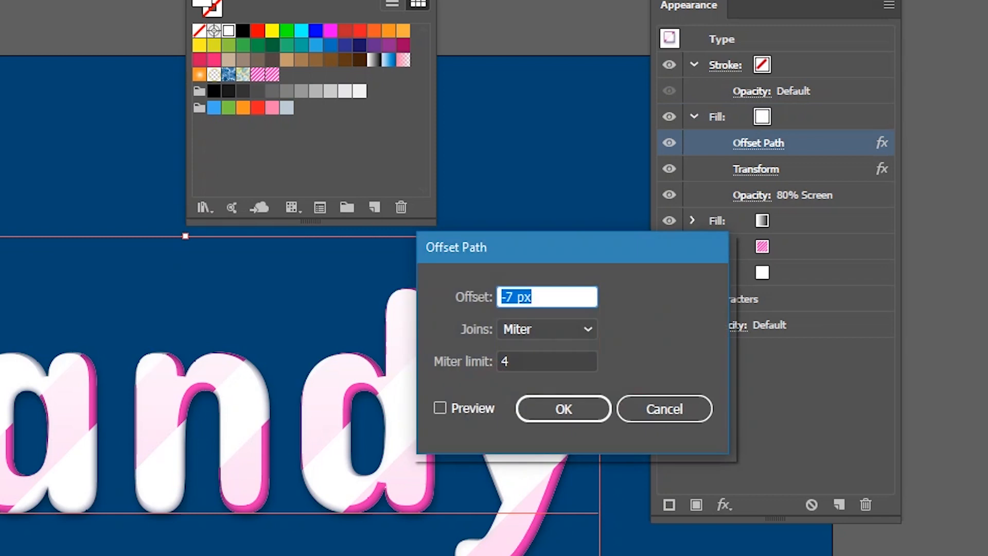
Change the white highlight fill's Offset Path from -20 px to -25 px
{"action": "type", "text": "-20 px"}
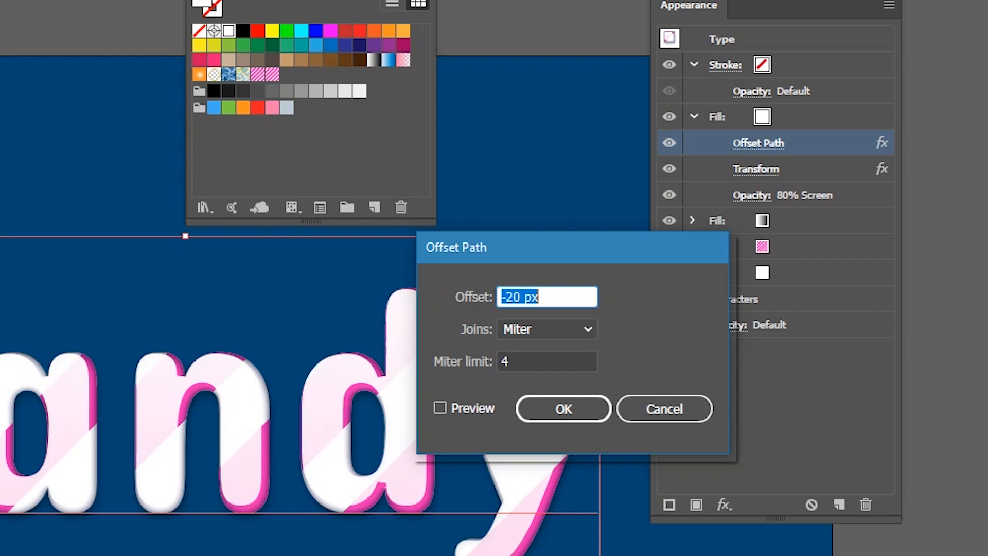
{"action": "type", "text": "-25 px"}
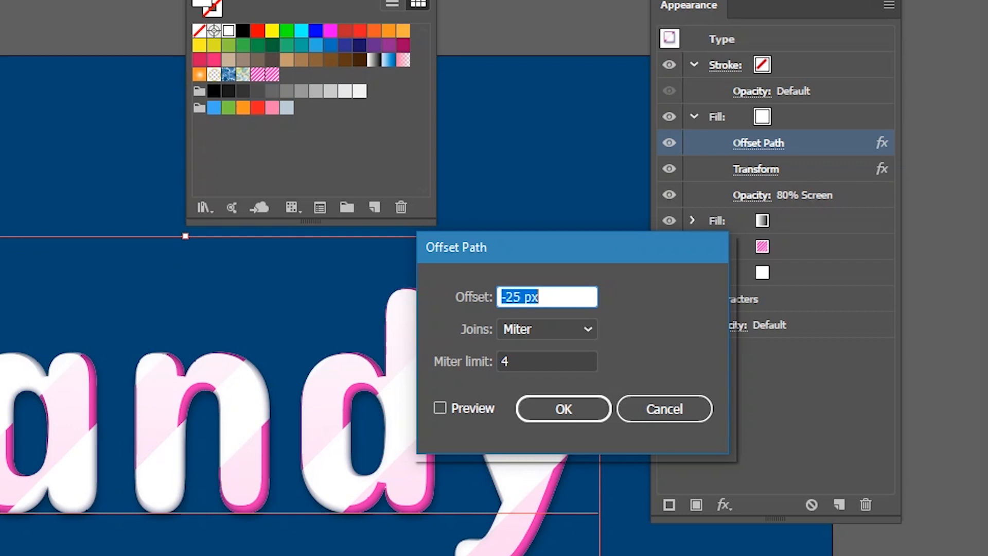
{"action": "left_click", "coordinate": [440, 408]}
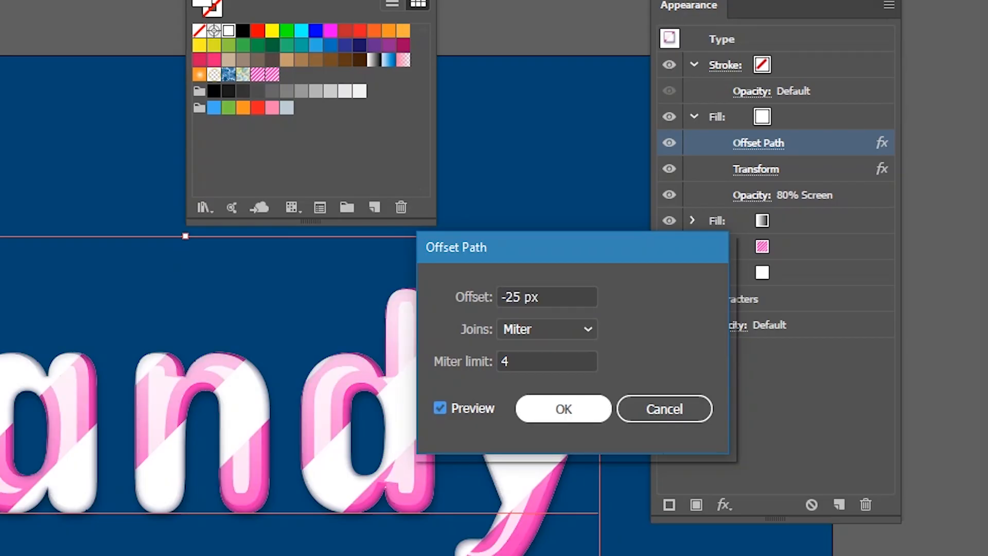
{"action": "left_click", "coordinate": [562, 408]}
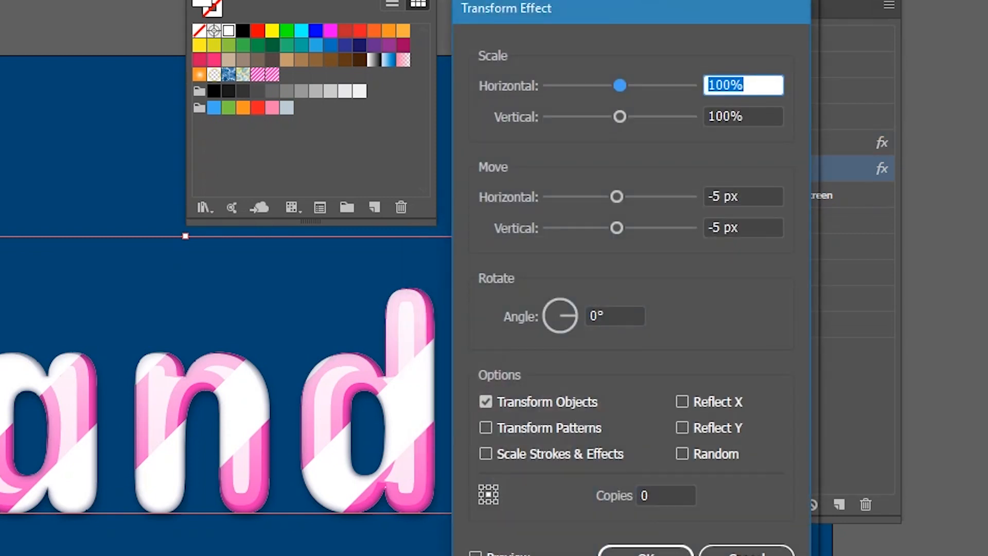
Set the white highlight's Transform move to 10 px horizontal and -10 px vertical
{"action": "left_click", "coordinate": [743, 196]}
{"action": "type", "text": "10"}
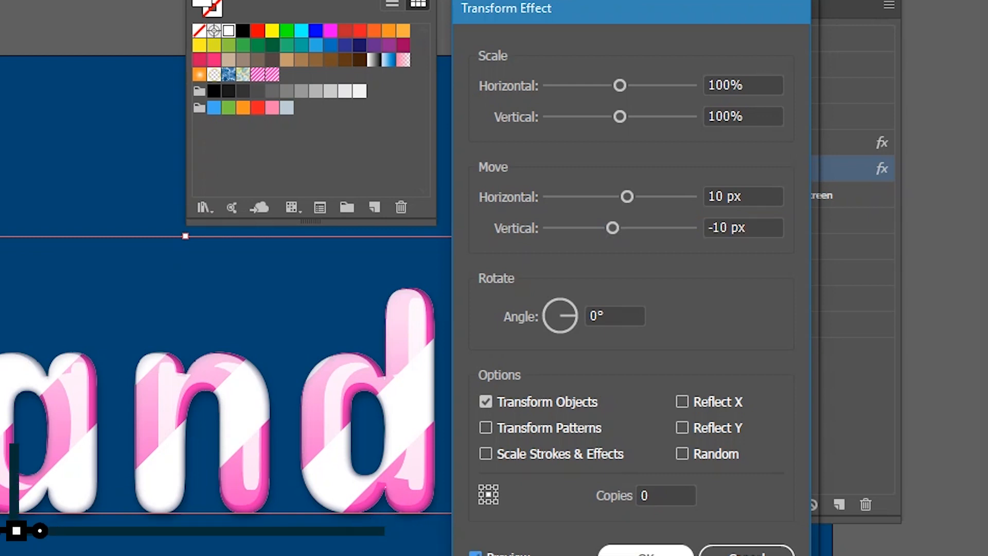
{"action": "left_click", "coordinate": [644, 553]}
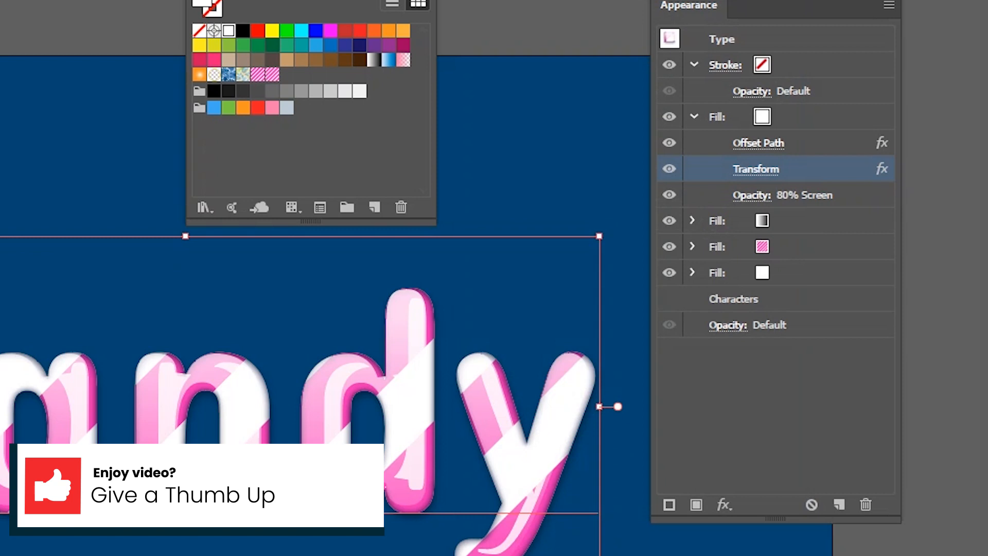
Set the white highlight fill's blend mode to Soft Light at 80% opacity
{"action": "left_click", "coordinate": [784, 195]}
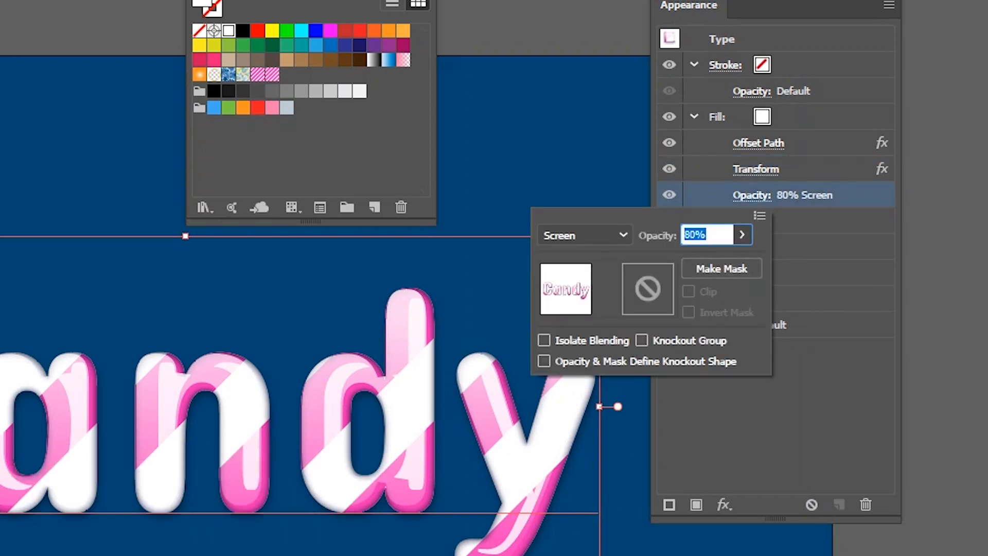
{"action": "left_click", "coordinate": [584, 235]}
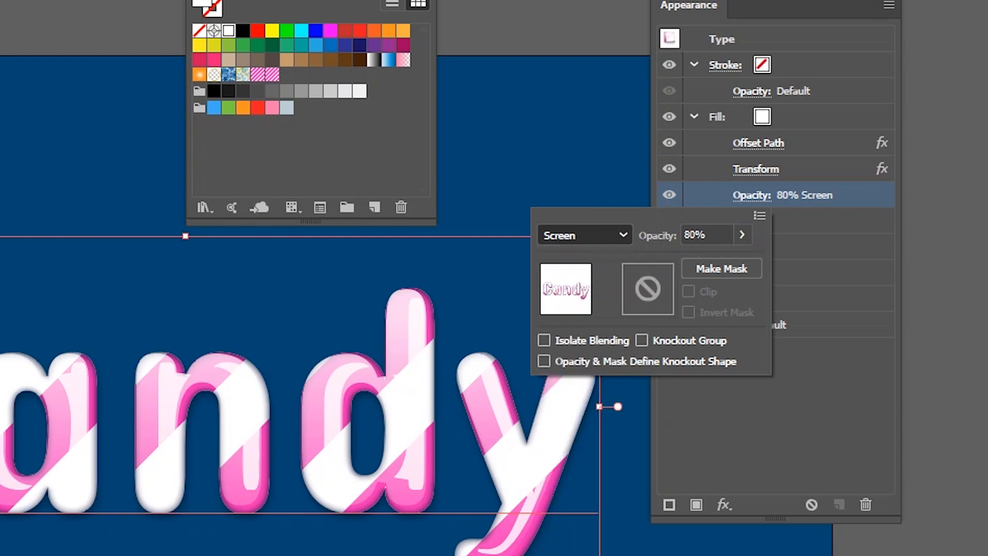
{"action": "left_click", "coordinate": [584, 236]}
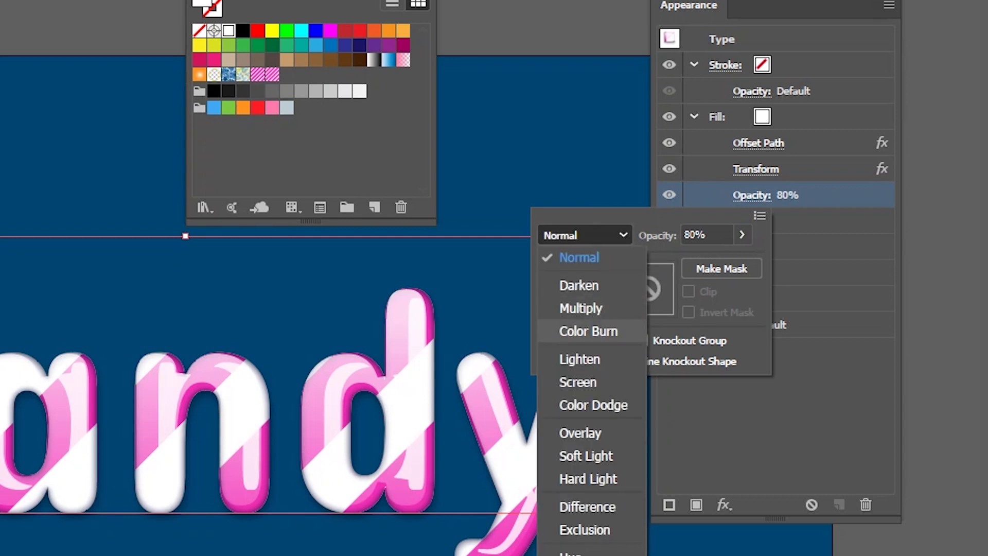
{"action": "left_click", "coordinate": [578, 257]}
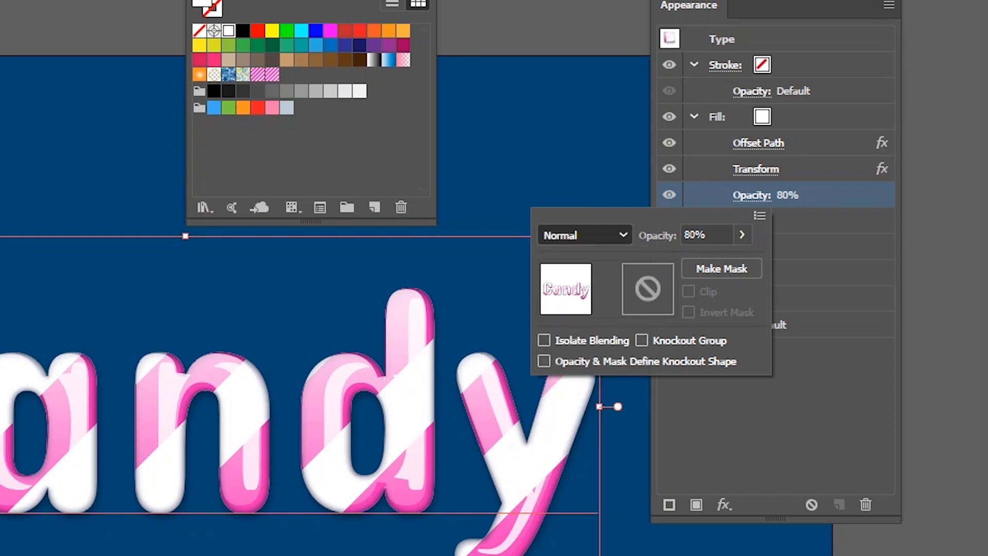
{"action": "left_click", "coordinate": [584, 234]}
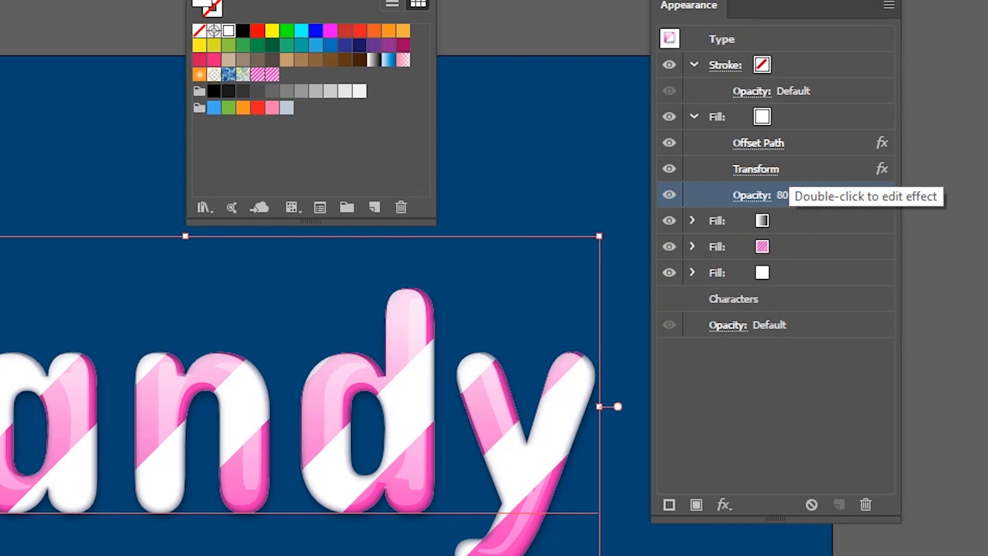
{"action": "left_click", "coordinate": [717, 220]}
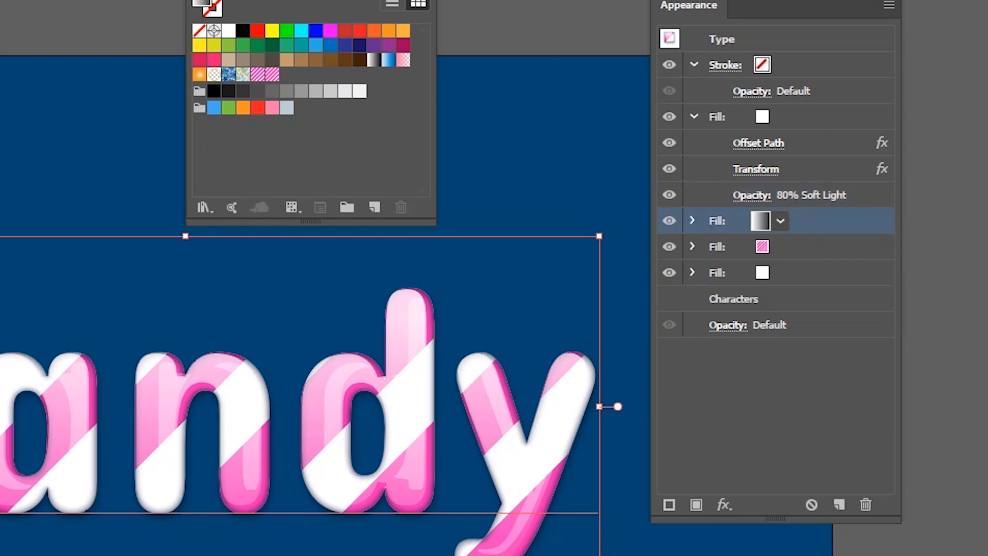
Select the lower gradient highlight fill to tune its -90° gradient stops
{"action": "left_click", "coordinate": [692, 221]}
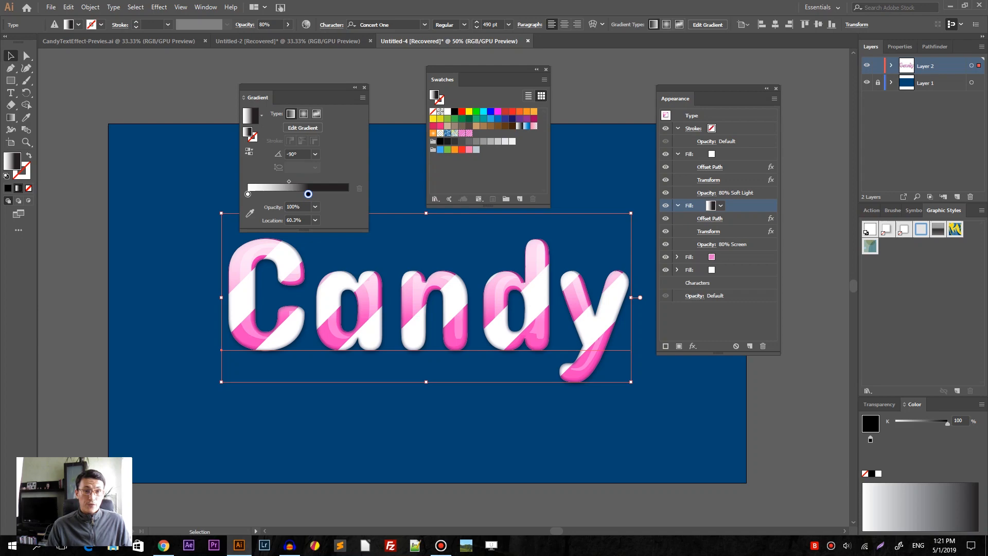
{"action": "mouse_move", "coordinate": [288, 41]}
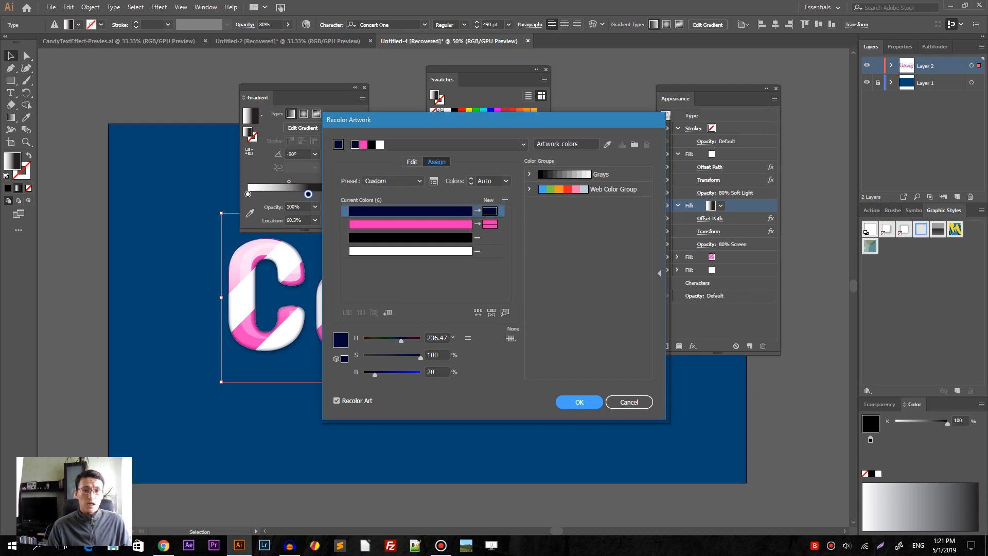
Drag the pink color to purple on the Recolor Artwork color wheel and confirm
{"action": "left_click", "coordinate": [412, 162]}
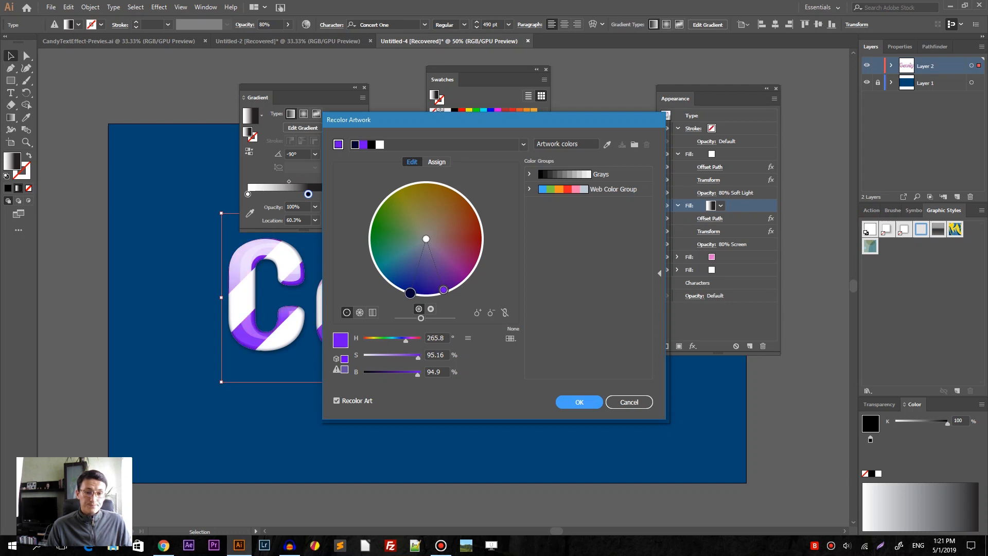
{"action": "left_click", "coordinate": [578, 401]}
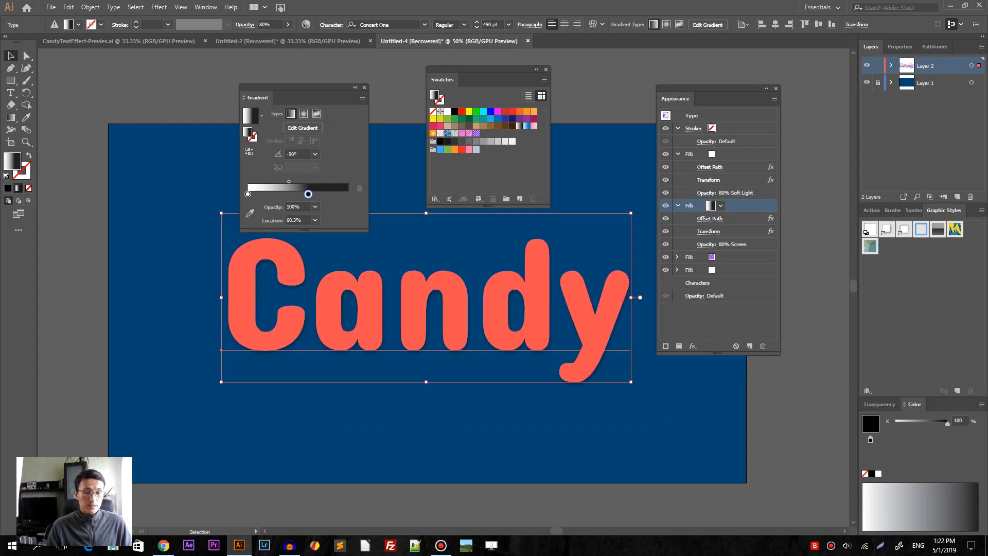
{"action": "left_click", "coordinate": [475, 132]}
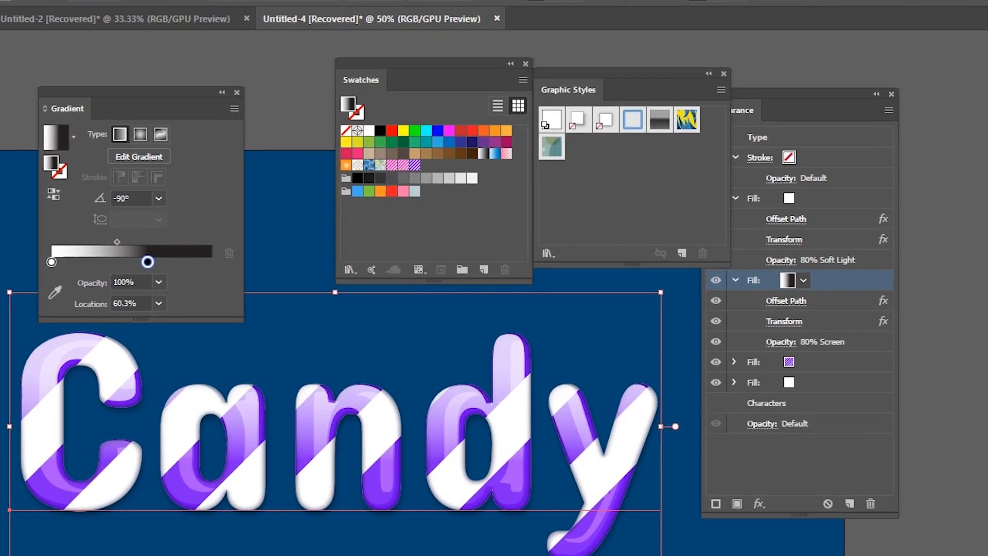
{"action": "mouse_move", "coordinate": [681, 253]}
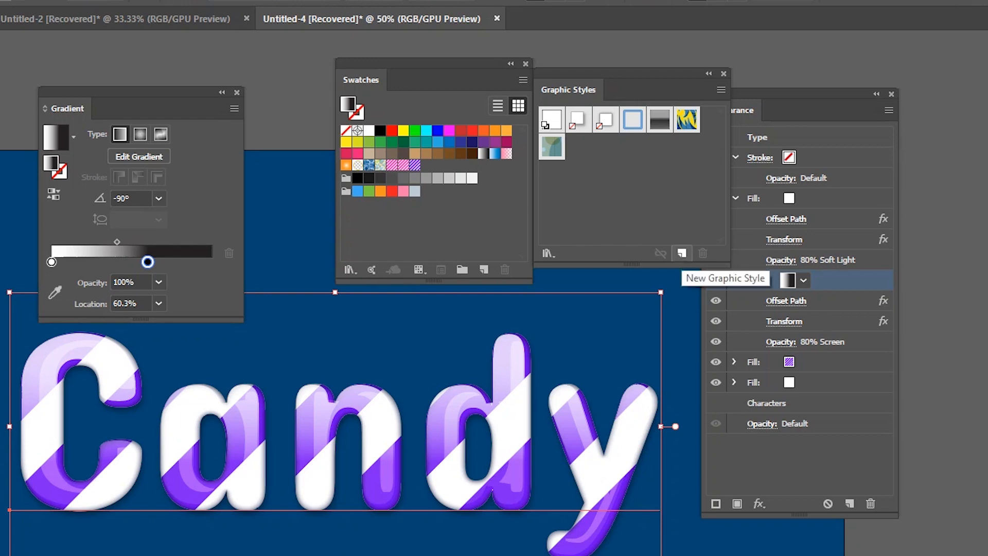